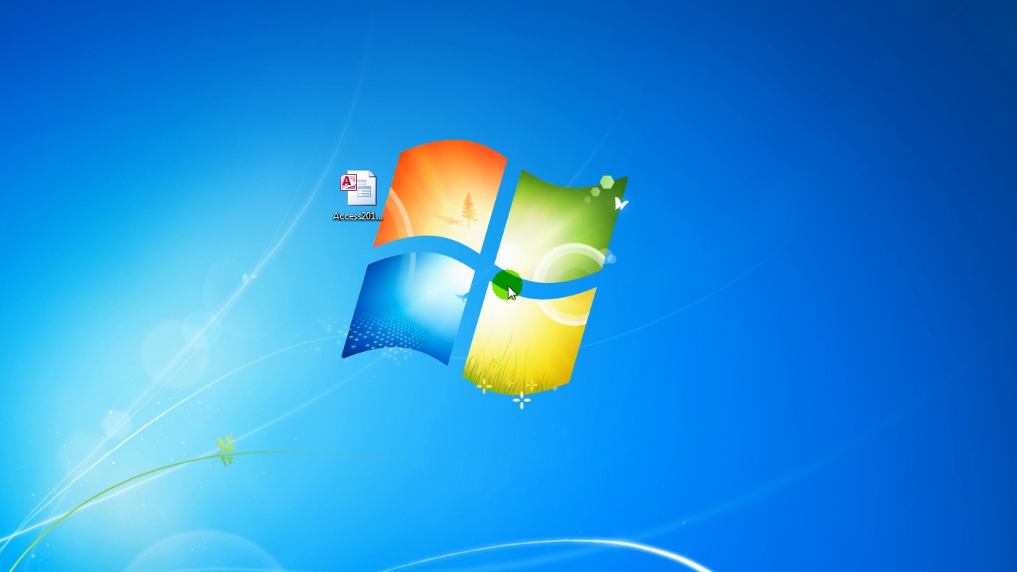
pyautogui.moveTo(321, 242)
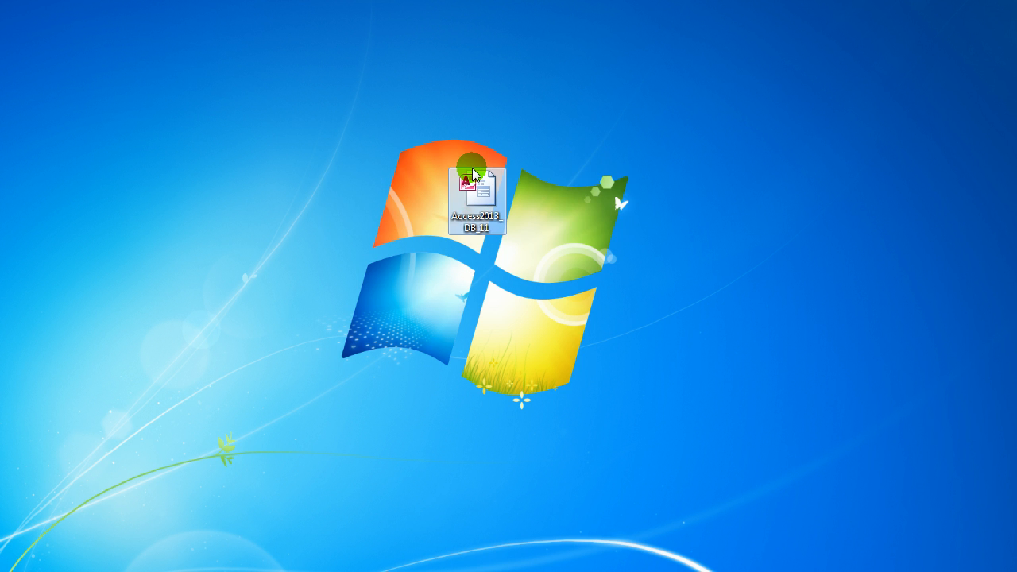
pyautogui.moveTo(423, 242)
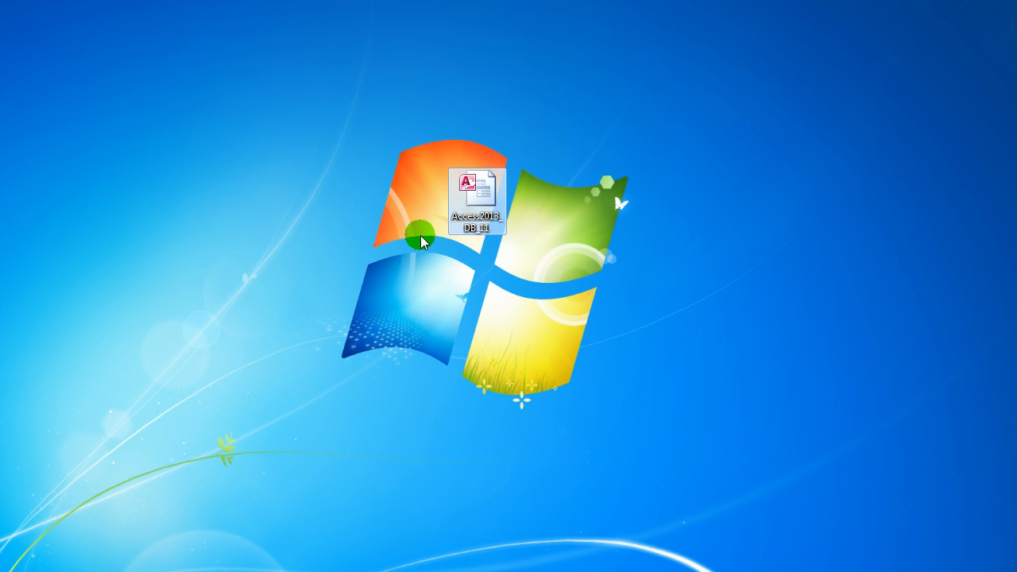
# - Open the Access2013_DB_11 database from the desktop in Microsoft Access 2013
pyautogui.rightClick(478, 194)
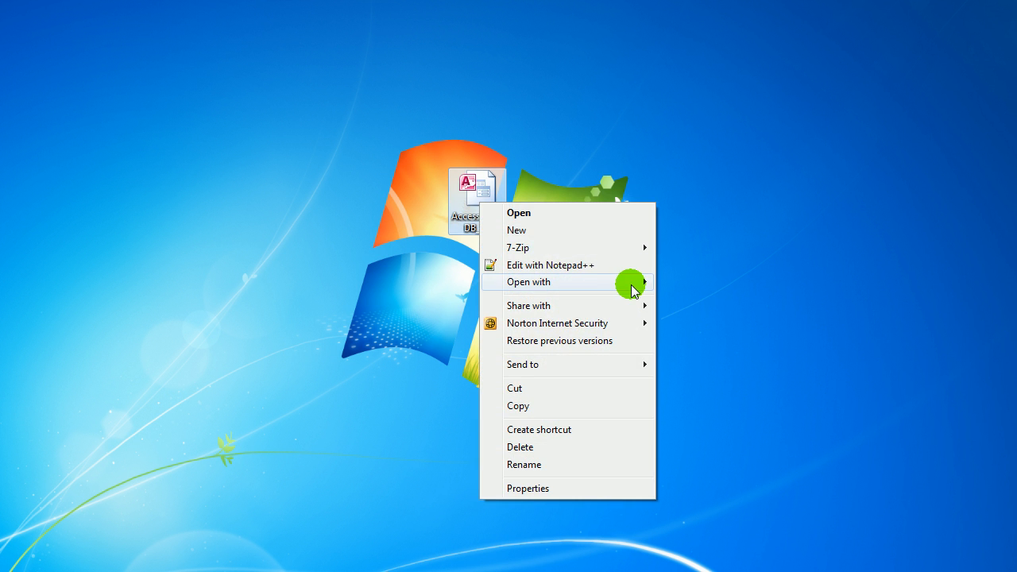
pyautogui.click(518, 213)
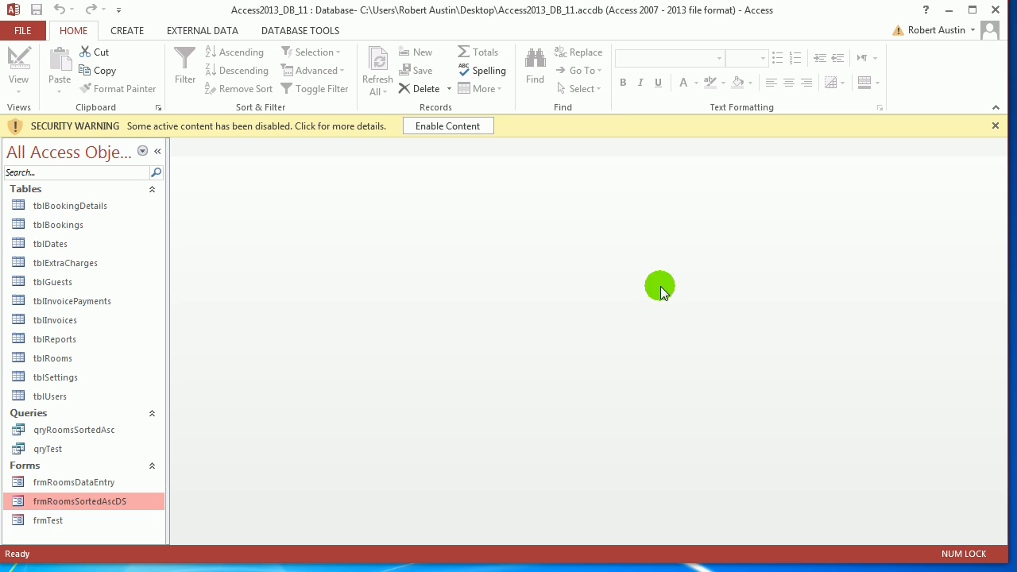
# - Enable the database's content and open the frmRoomsSortedAscDS rooms datasheet form
pyautogui.click(995, 124)
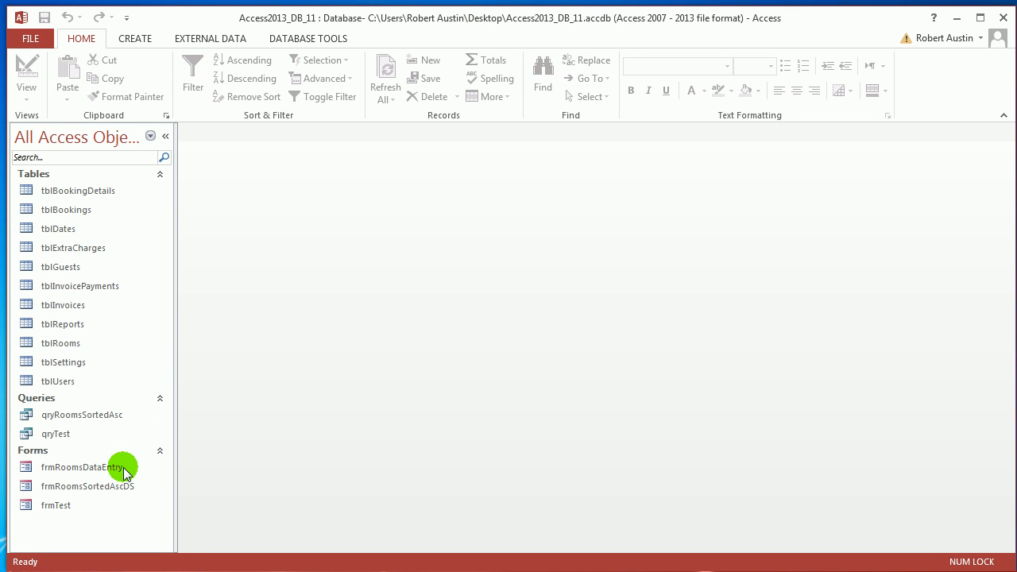
pyautogui.doubleClick(87, 485)
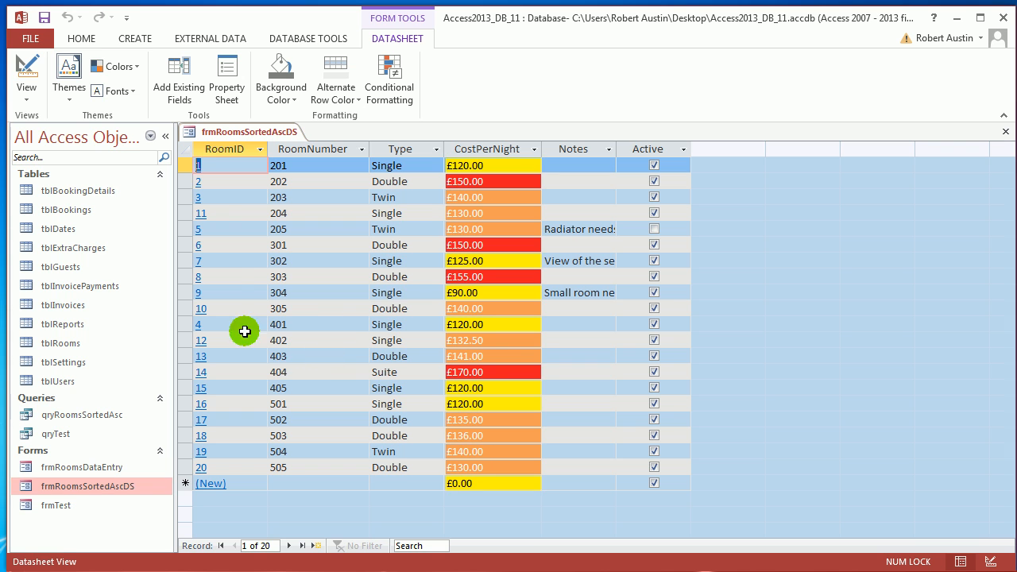
pyautogui.moveTo(277, 137)
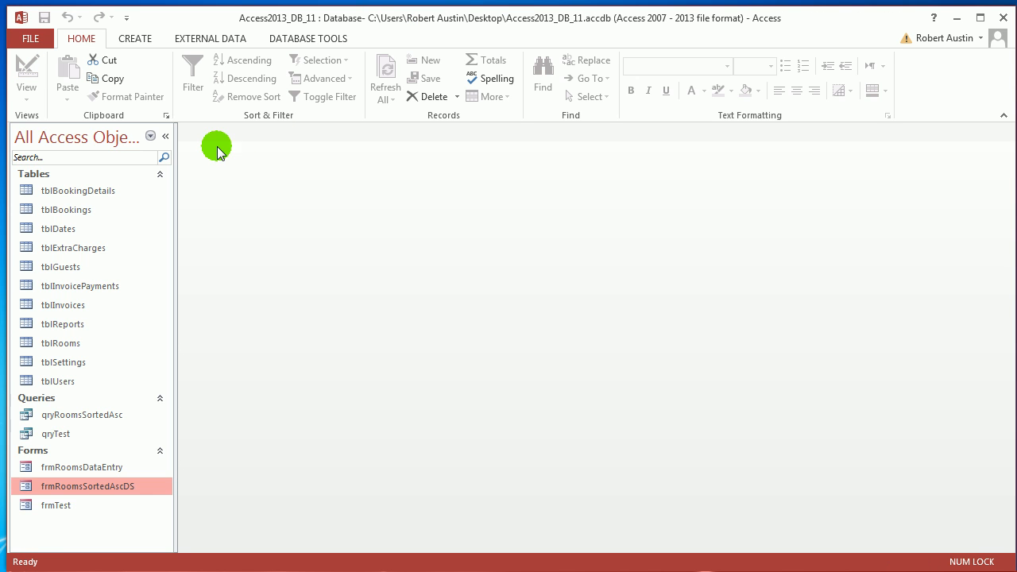
# - Collapse the Navigation Pane and create a new navigation form with horizontal tabs
pyautogui.click(166, 137)
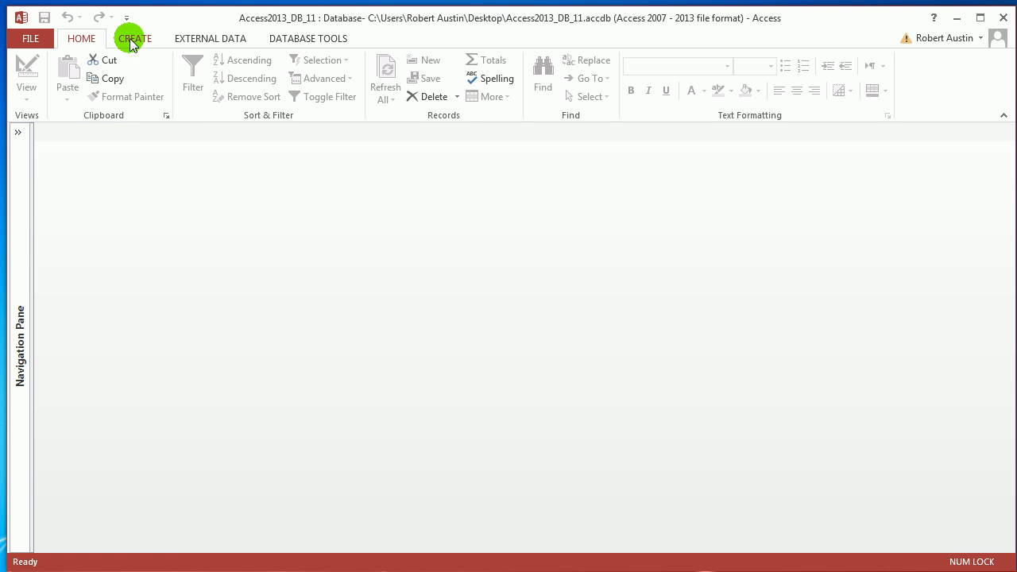
pyautogui.click(134, 38)
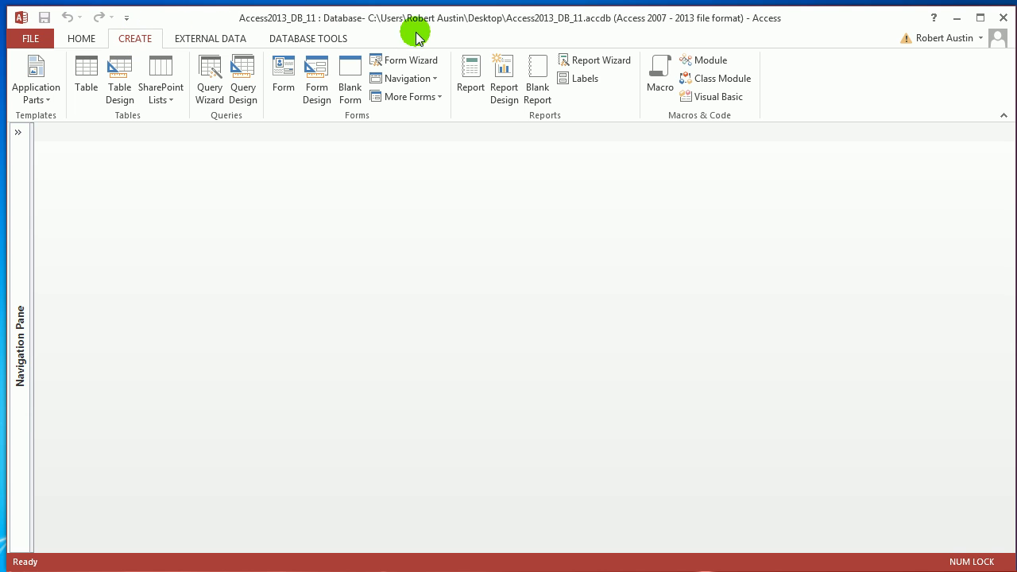
pyautogui.moveTo(426, 78)
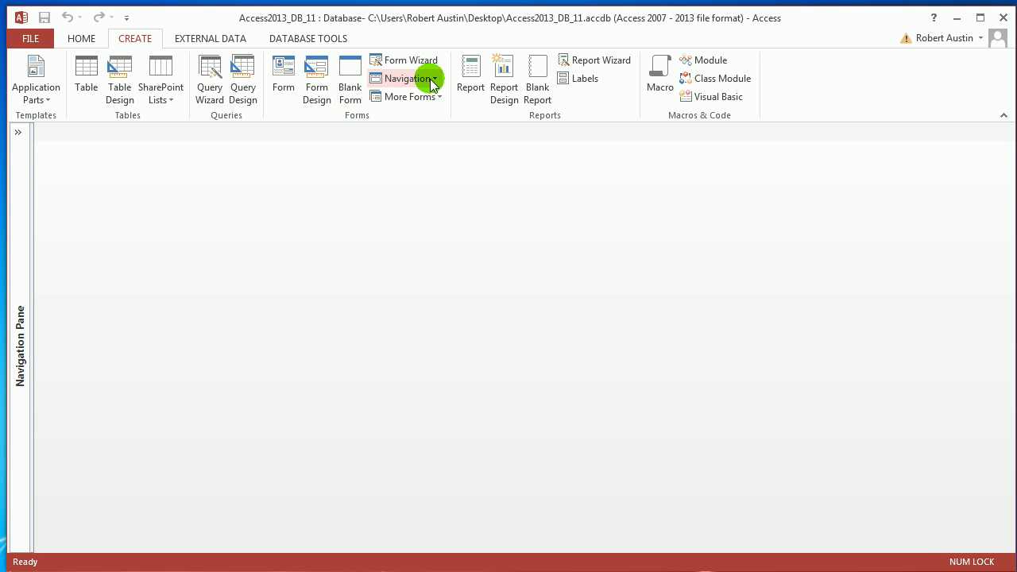
pyautogui.click(426, 78)
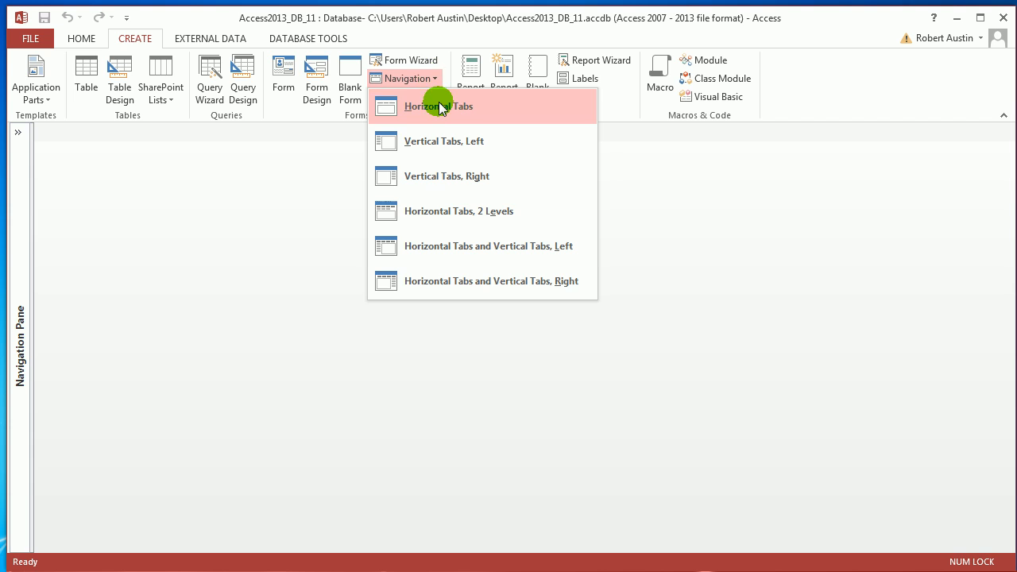
pyautogui.click(437, 105)
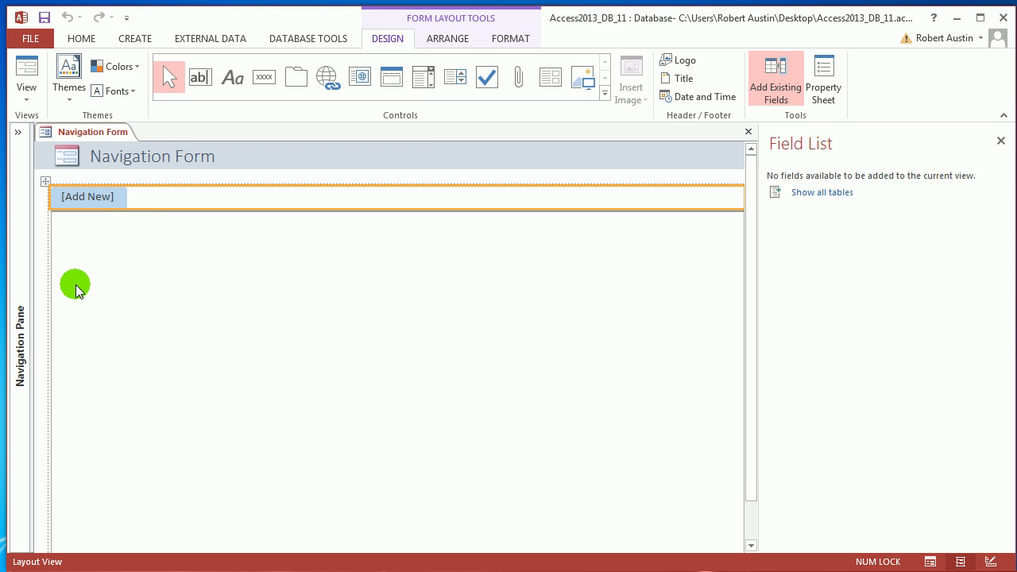
# - Close the unsaved Navigation Form and expand the Navigation Pane again
pyautogui.click(86, 198)
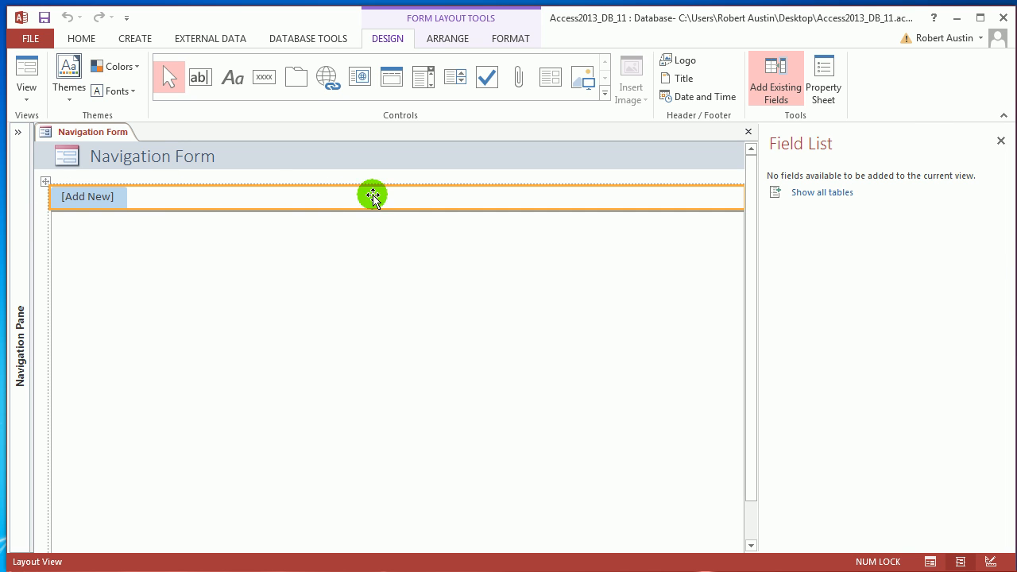
pyautogui.moveTo(299, 181)
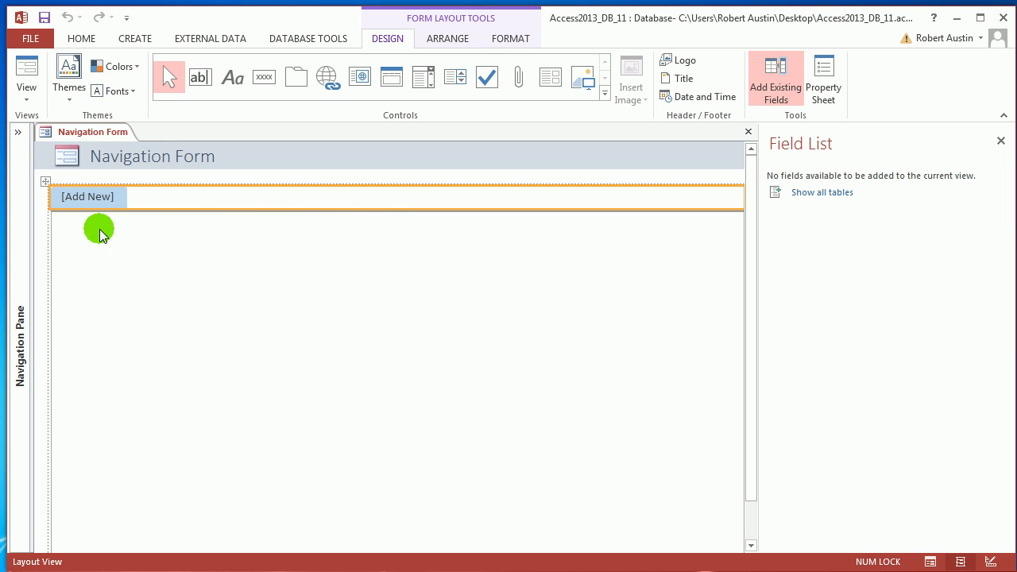
pyautogui.moveTo(421, 299)
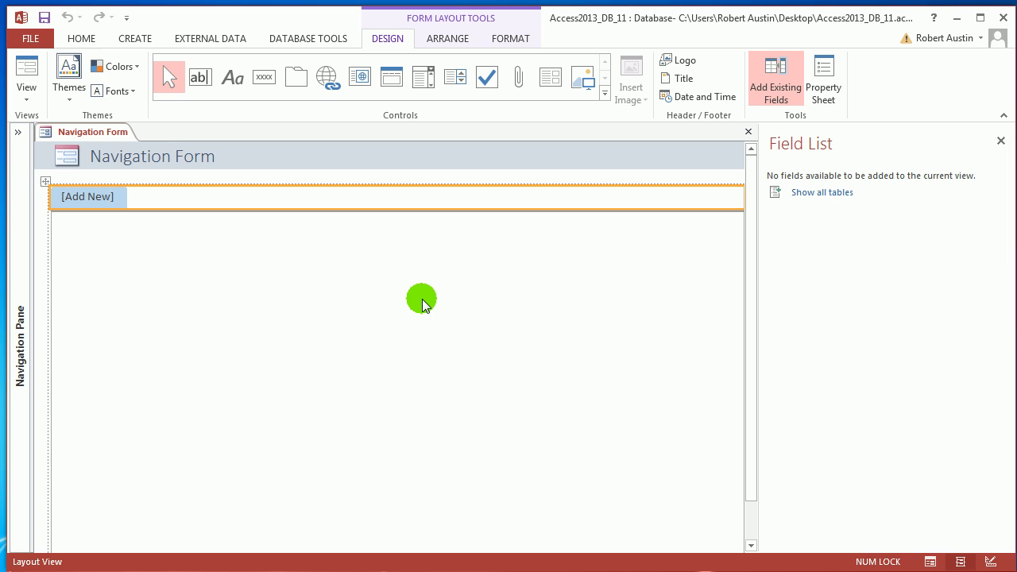
pyautogui.moveTo(389, 338)
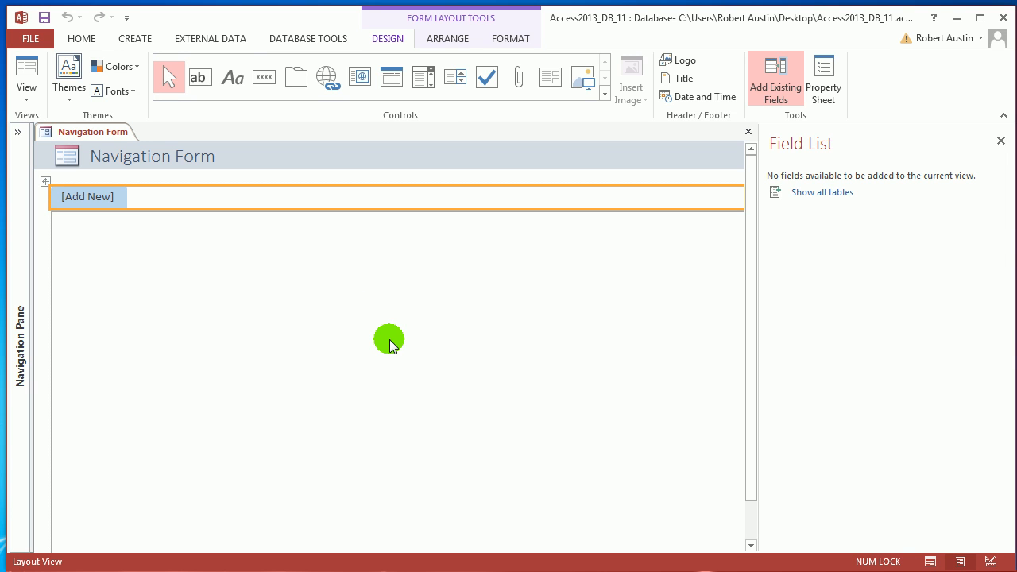
pyautogui.moveTo(178, 232)
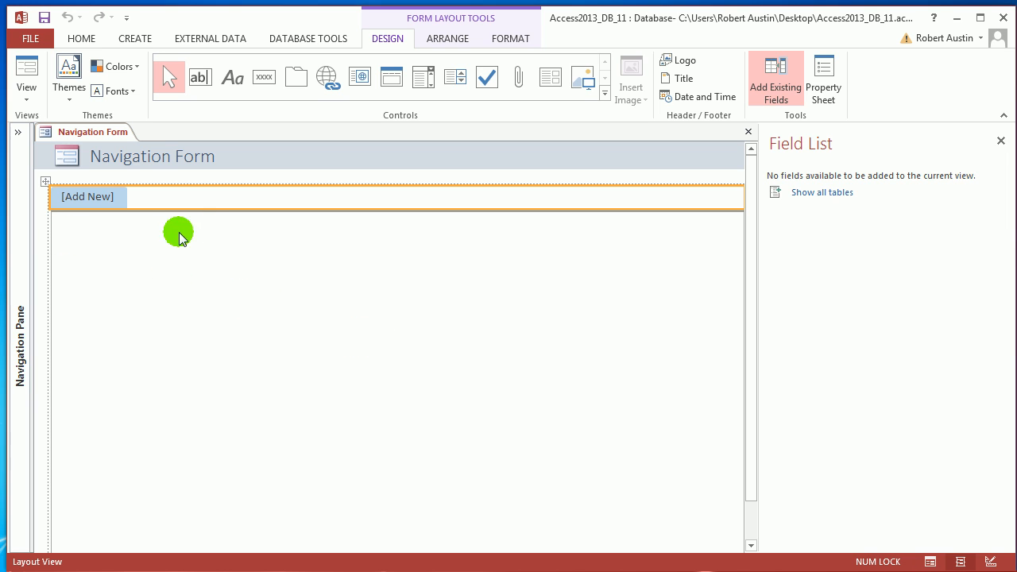
pyautogui.moveTo(26, 132)
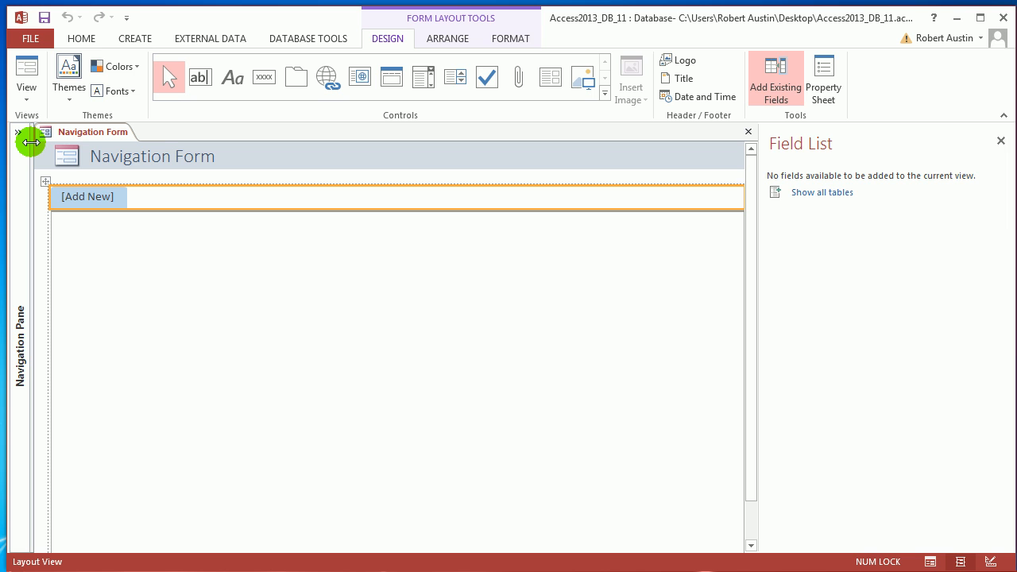
pyautogui.moveTo(223, 197)
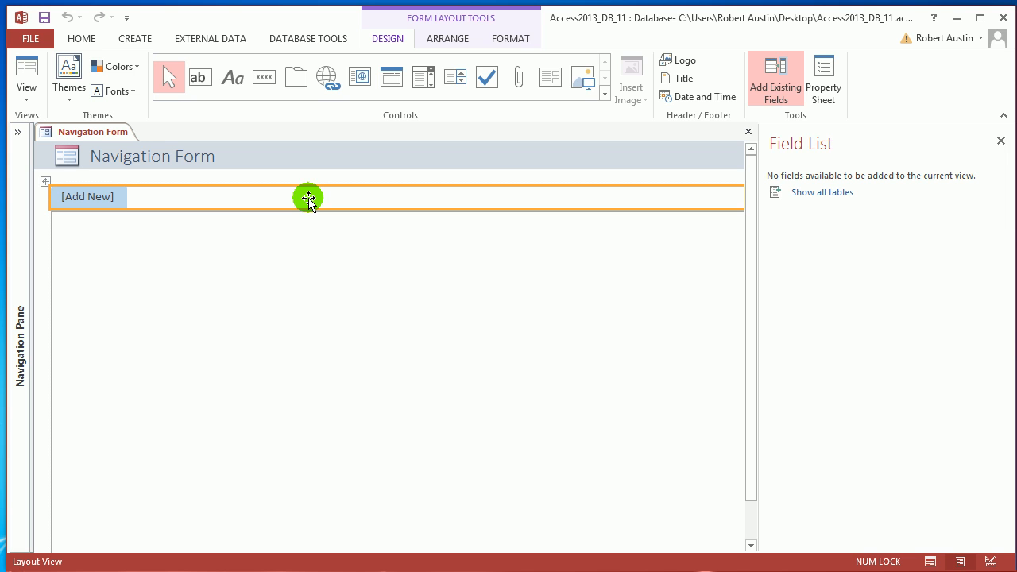
pyautogui.moveTo(299, 200)
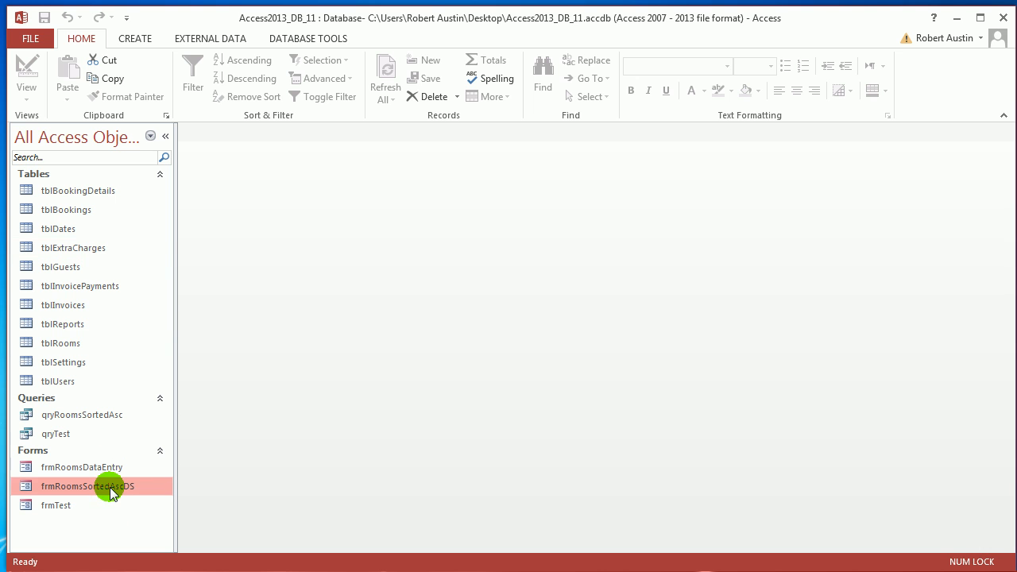
pyautogui.doubleClick(87, 487)
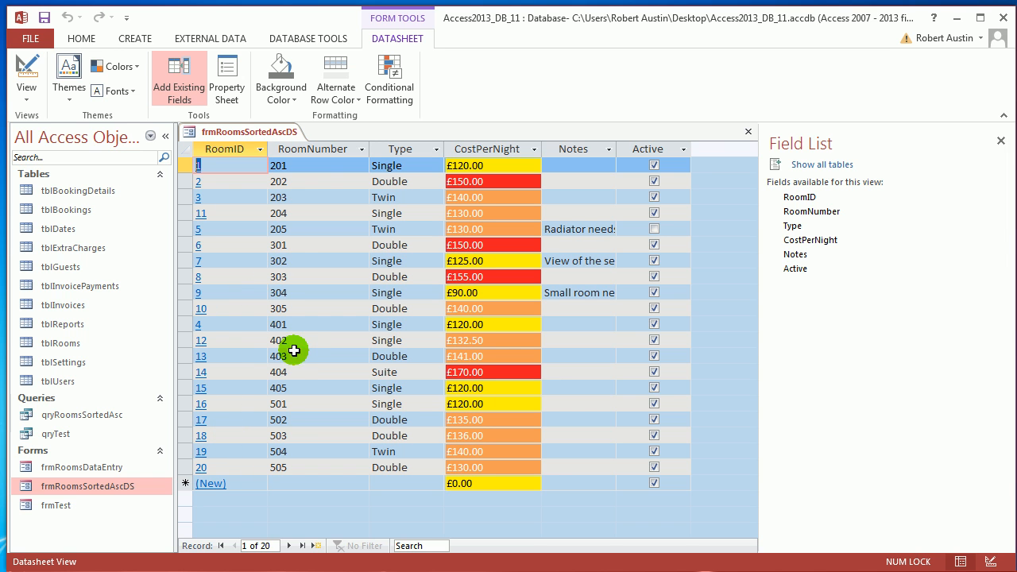
pyautogui.moveTo(264, 254)
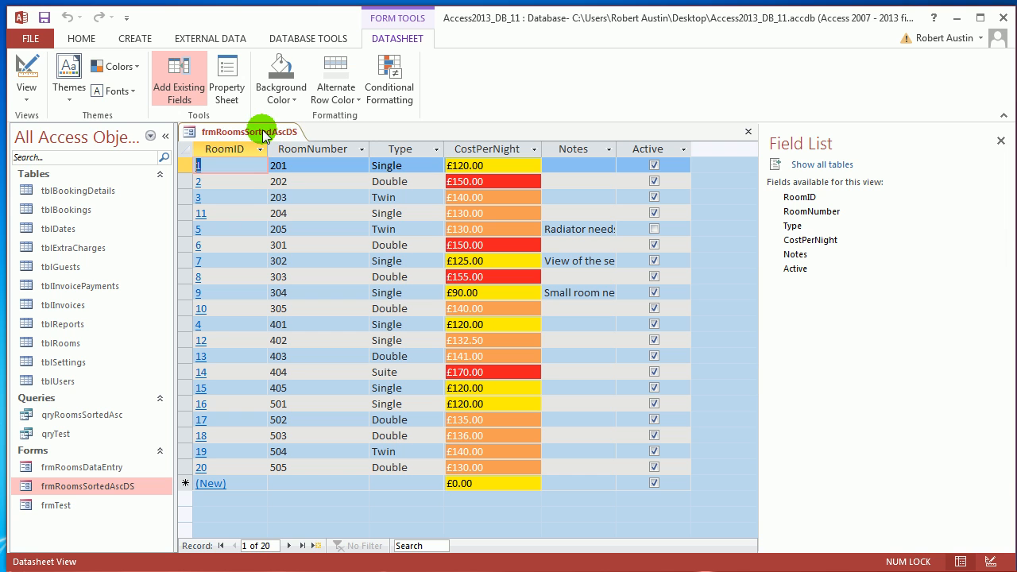
pyautogui.click(746, 131)
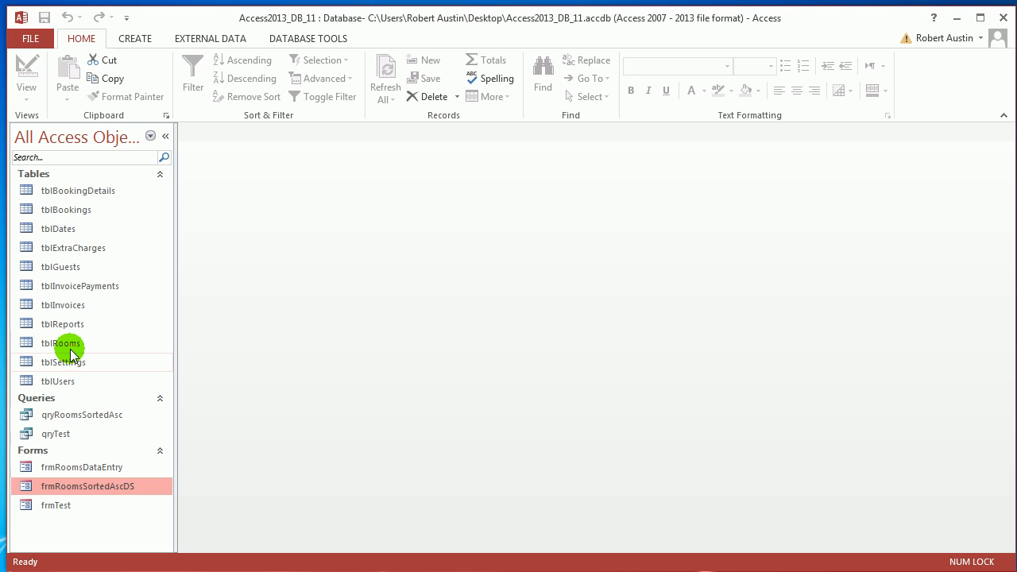
# - Build a form from tblRooms, close the Field List and retitle its header 'Rooms'
pyautogui.click(135, 38)
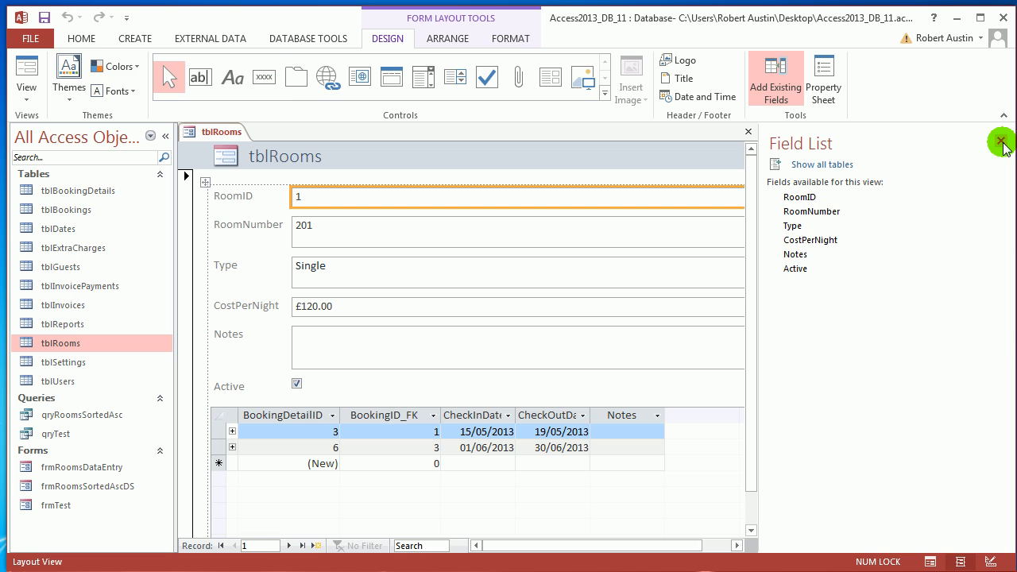
pyautogui.click(1002, 143)
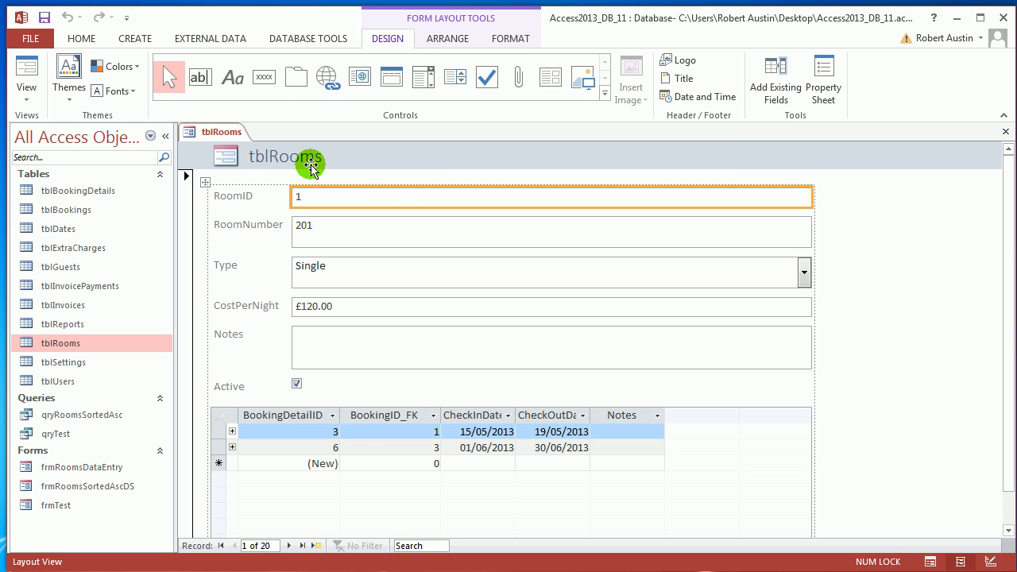
pyautogui.doubleClick(286, 162)
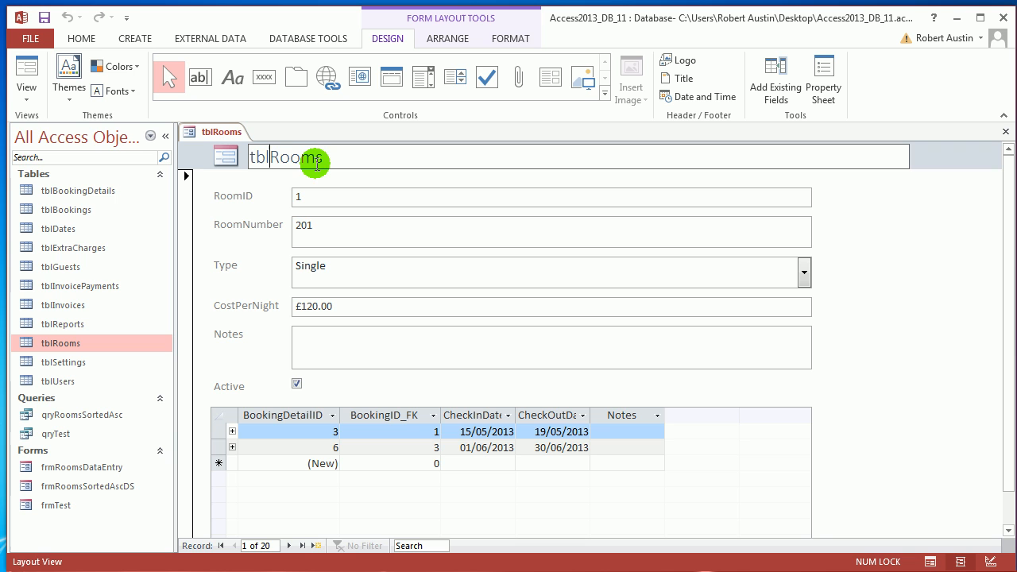
pyautogui.write('Rooms')
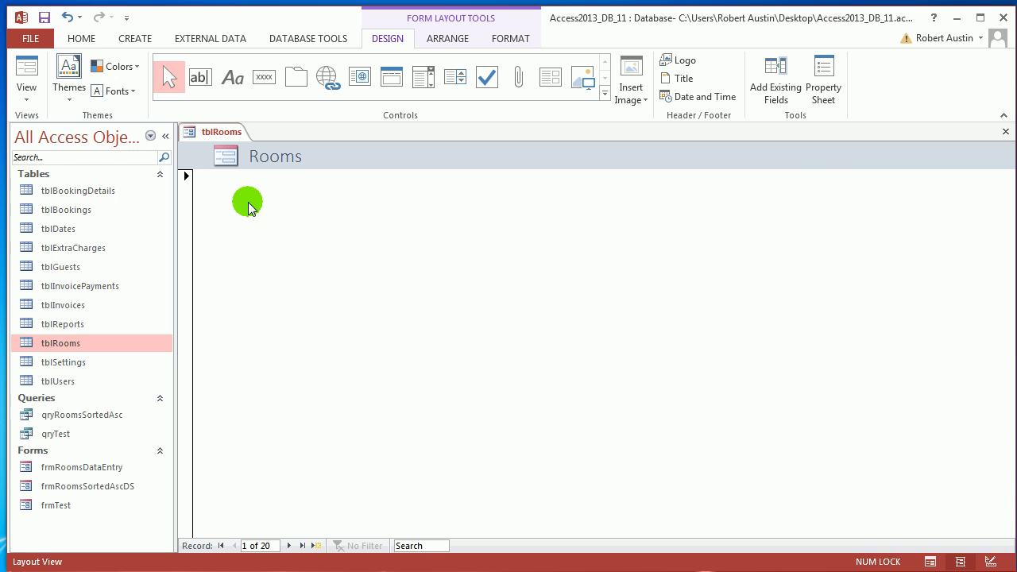
# - Show the Property Sheet and review the form header and detail section properties
pyautogui.click(824, 71)
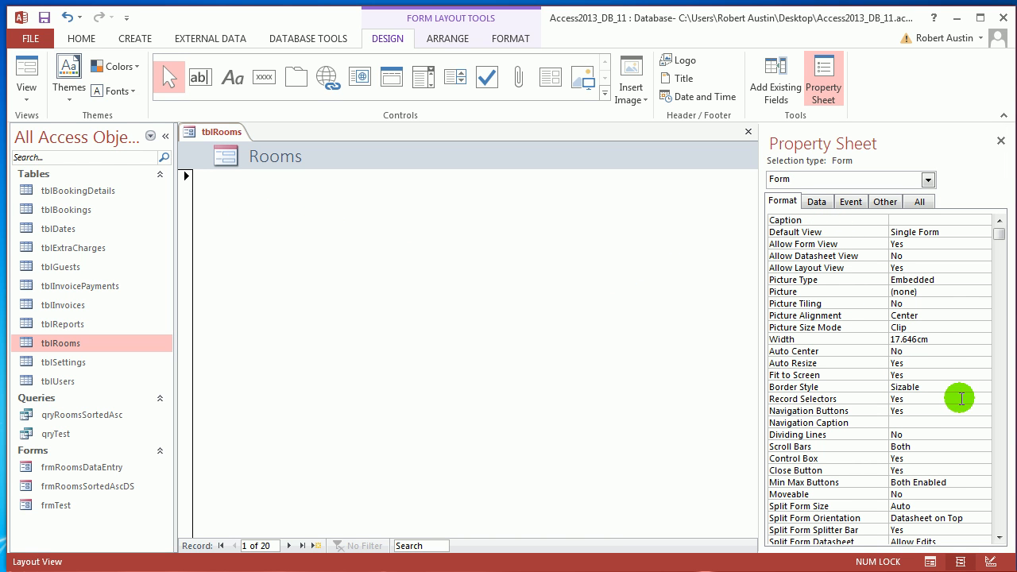
pyautogui.moveTo(773, 151)
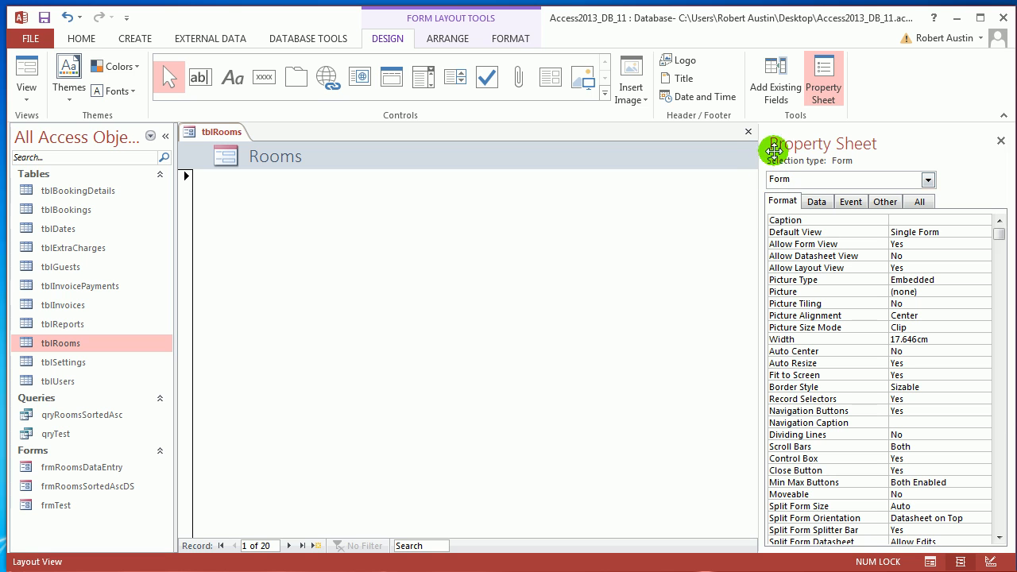
pyautogui.moveTo(983, 405)
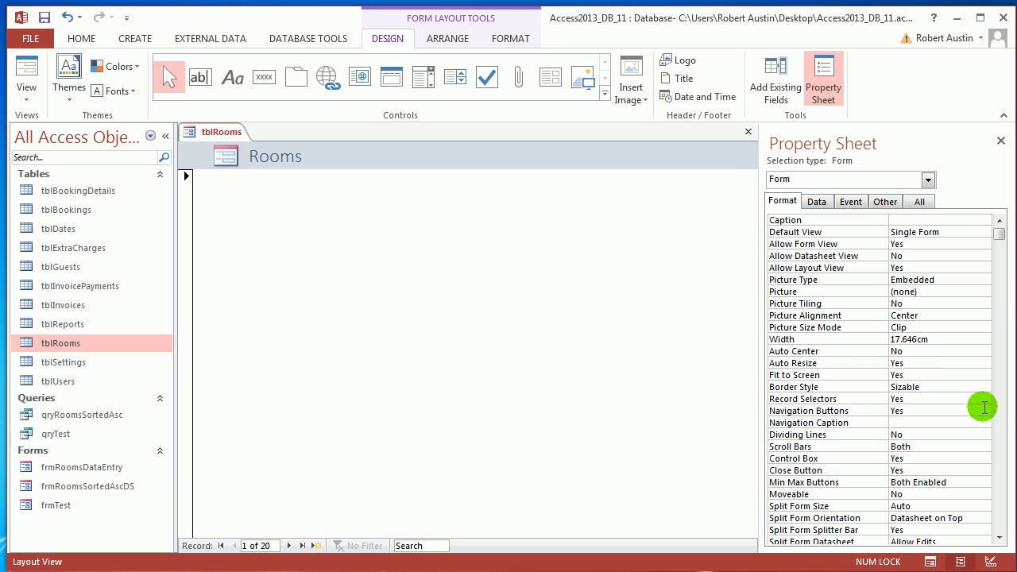
pyautogui.click(993, 409)
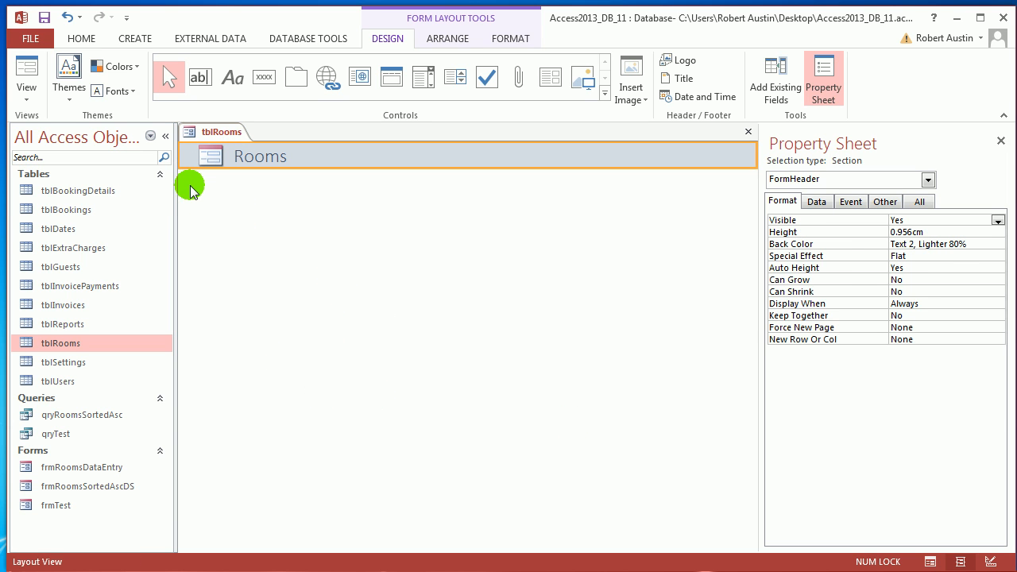
pyautogui.click(261, 159)
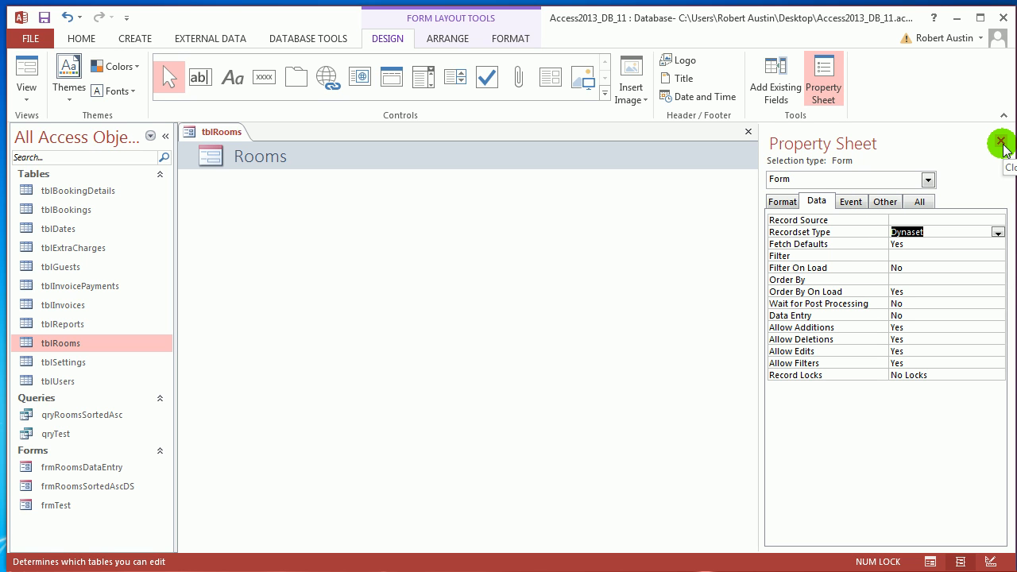
pyautogui.click(254, 193)
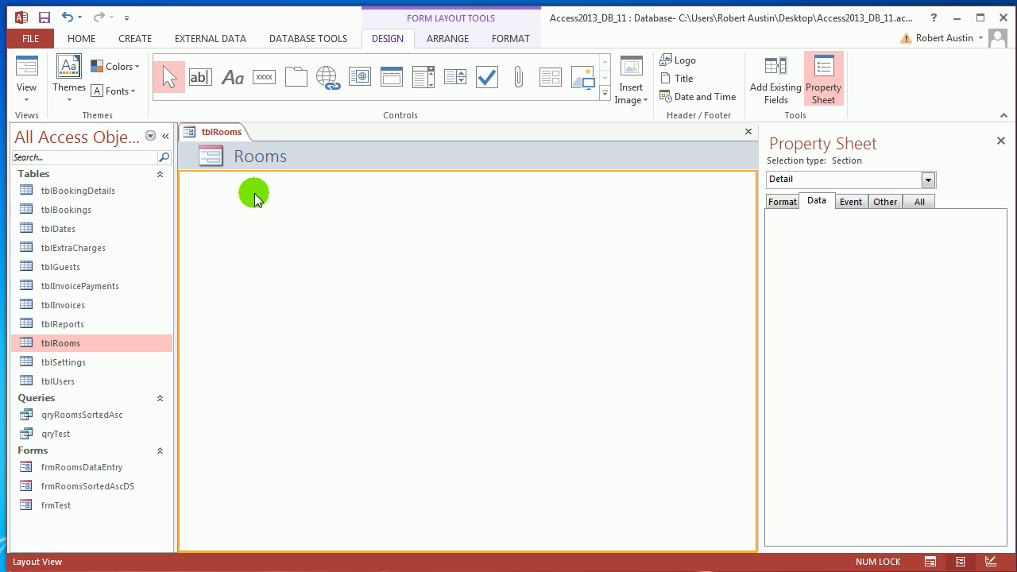
pyautogui.click(353, 162)
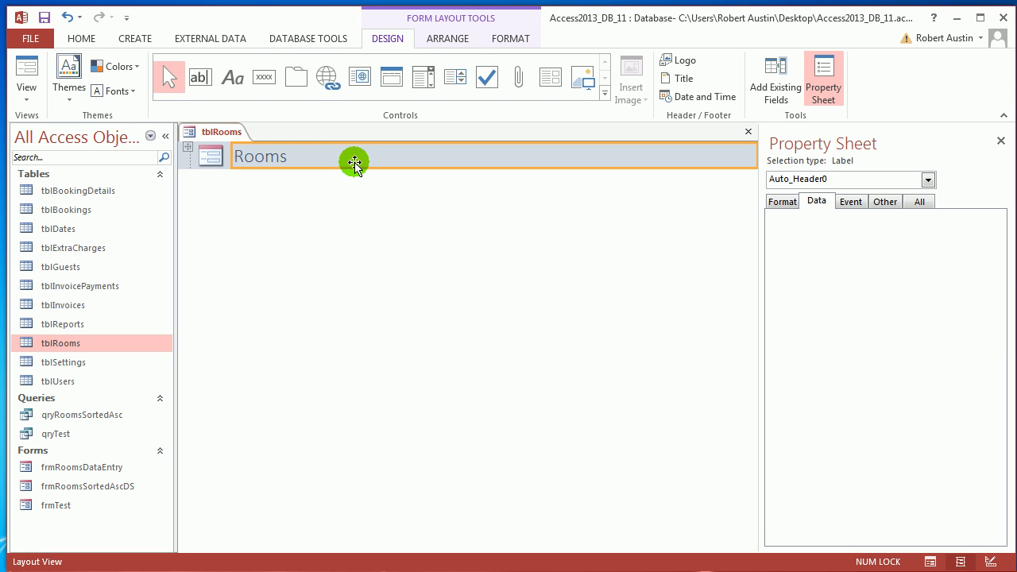
pyautogui.click(449, 38)
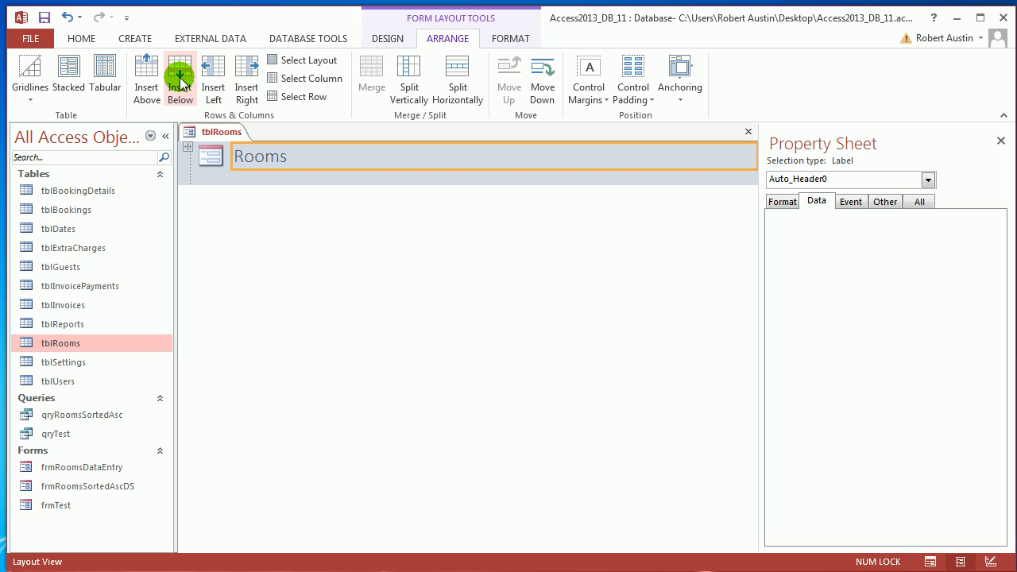
pyautogui.click(180, 71)
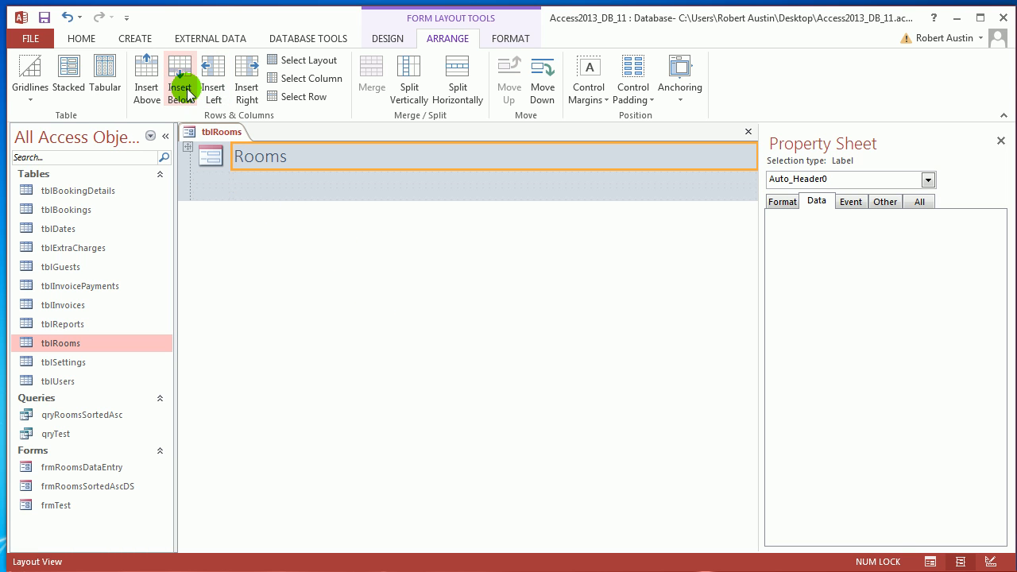
pyautogui.click(180, 73)
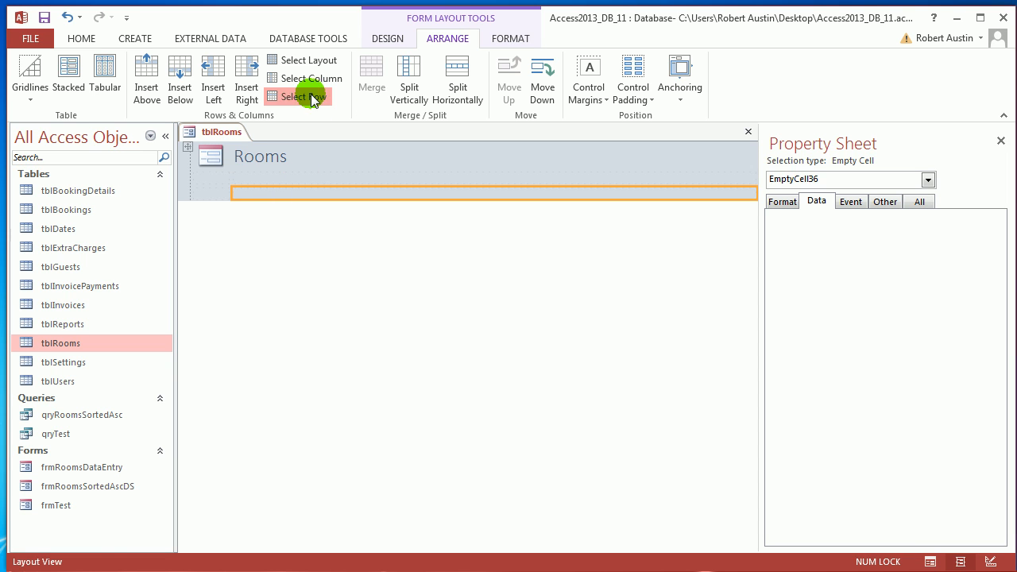
pyautogui.click(313, 96)
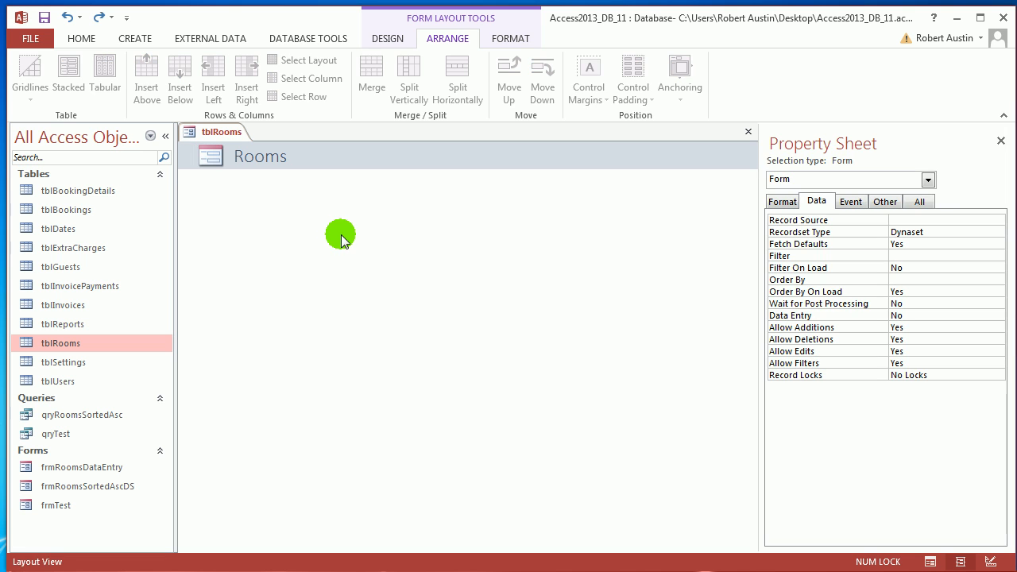
pyautogui.moveTo(373, 54)
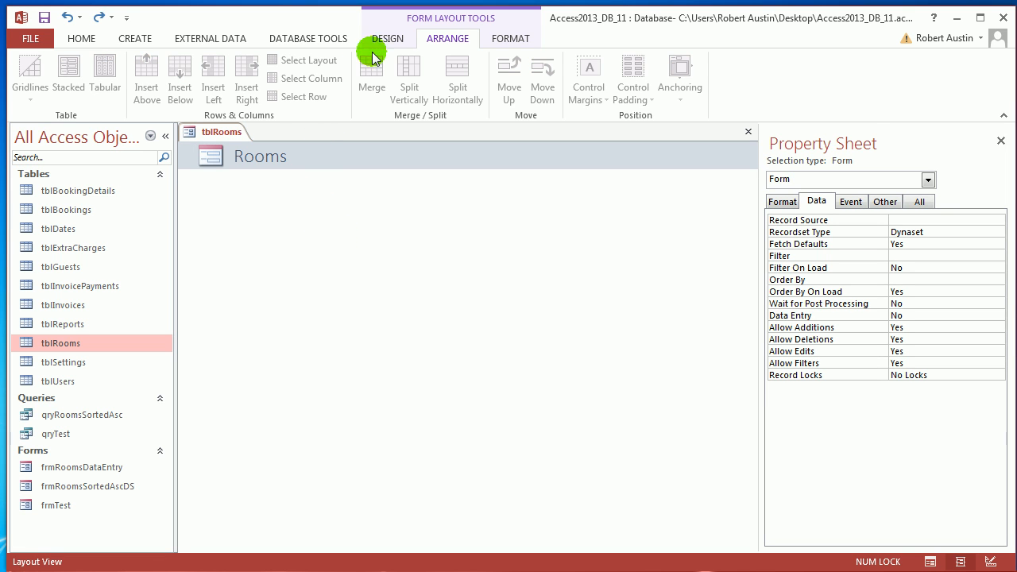
# - Add command buttons in a row under the Rooms title using the Button control
pyautogui.click(388, 38)
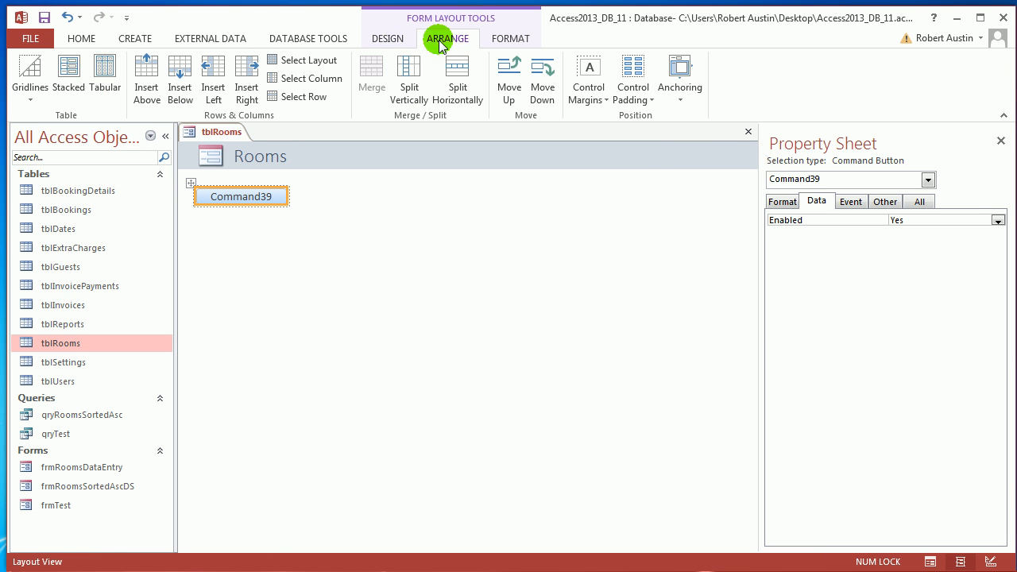
pyautogui.moveTo(254, 121)
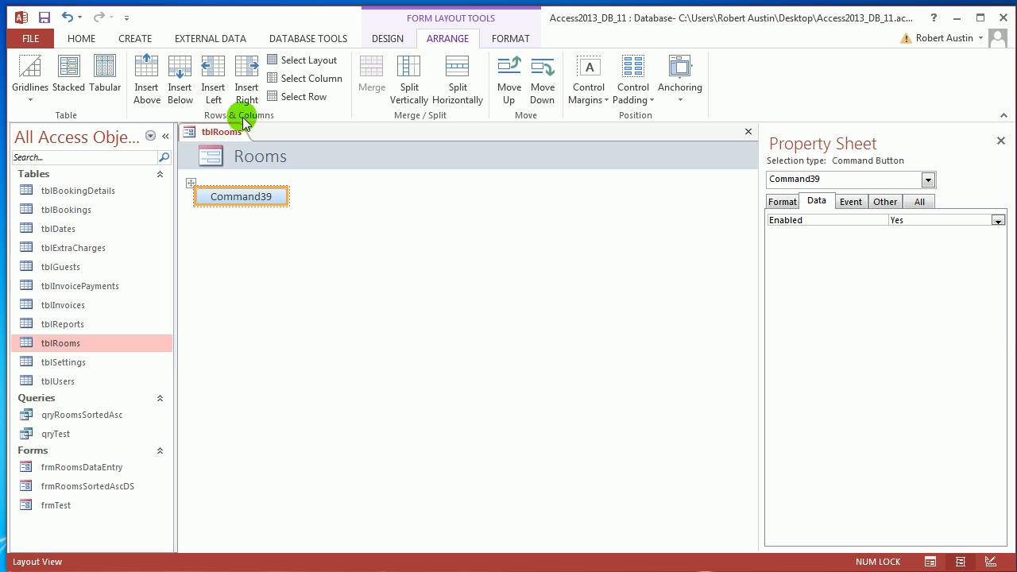
pyautogui.click(391, 38)
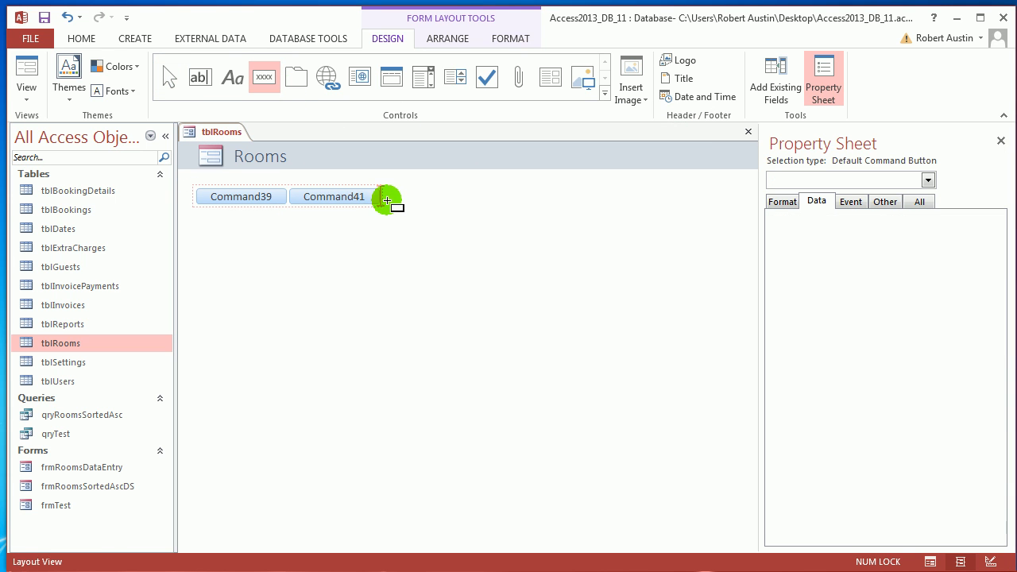
pyautogui.click(264, 76)
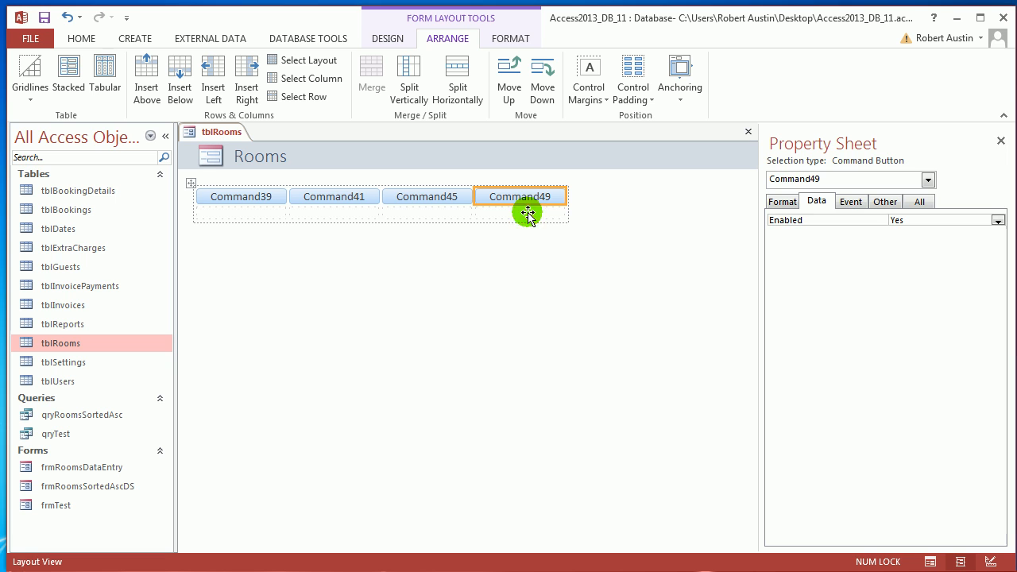
pyautogui.click(531, 216)
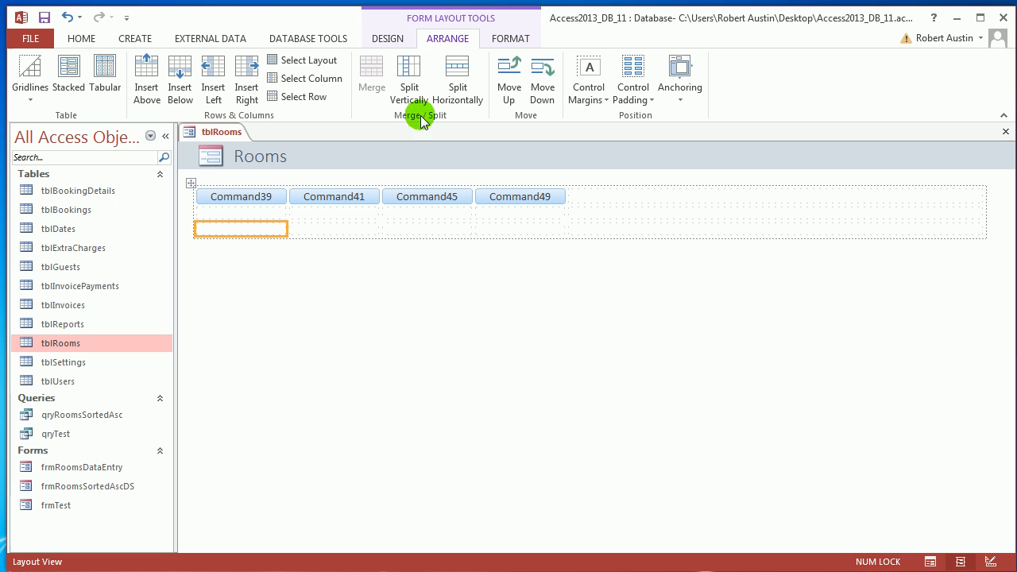
# - Insert a Subform/Subreport control filling the blank area below the buttons
pyautogui.click(366, 67)
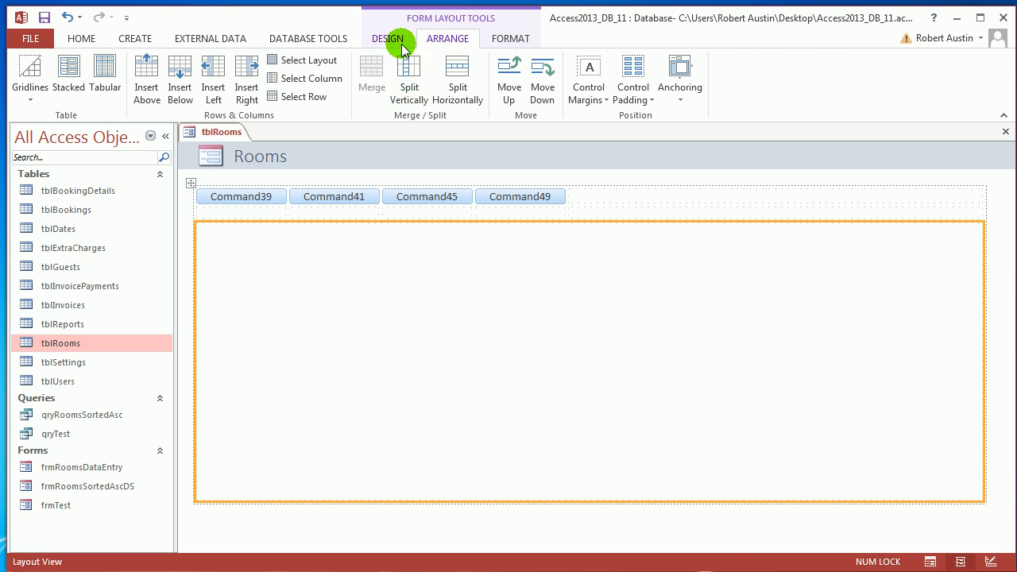
pyautogui.click(388, 38)
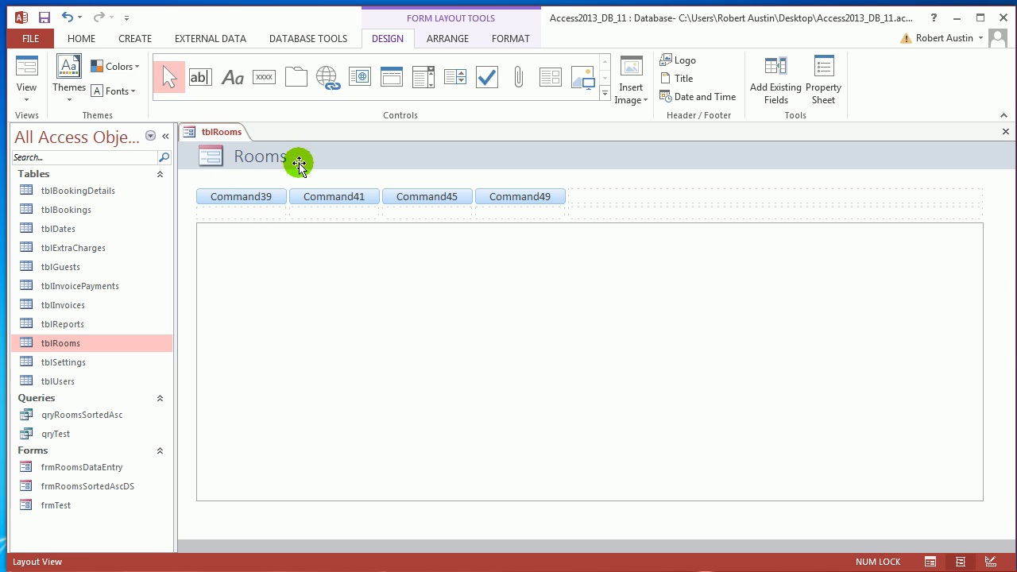
pyautogui.moveTo(393, 193)
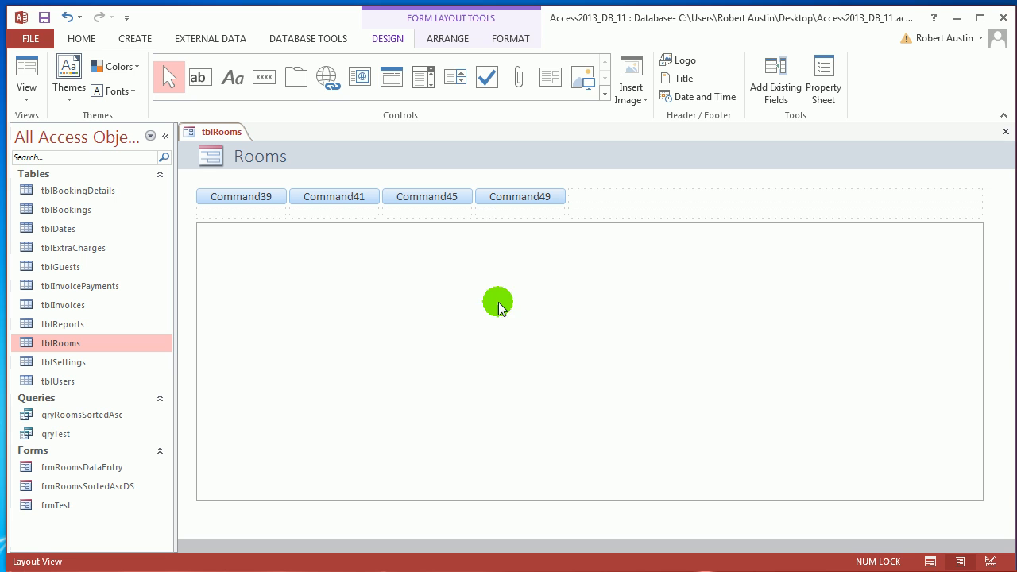
# - Save the form as frmRooms, show the subform's properties and collapse the Navigation Pane
pyautogui.click(363, 280)
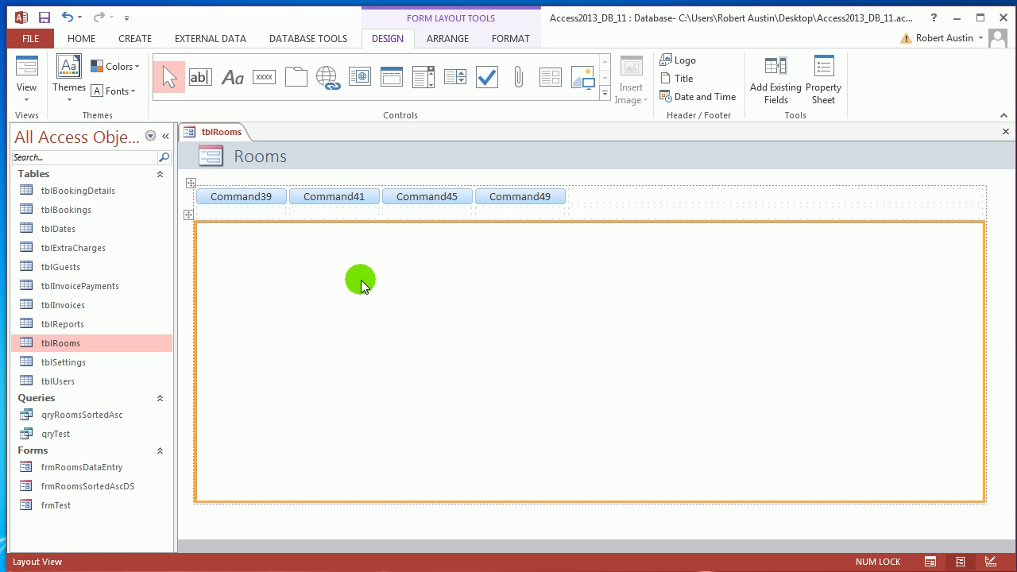
pyautogui.click(823, 76)
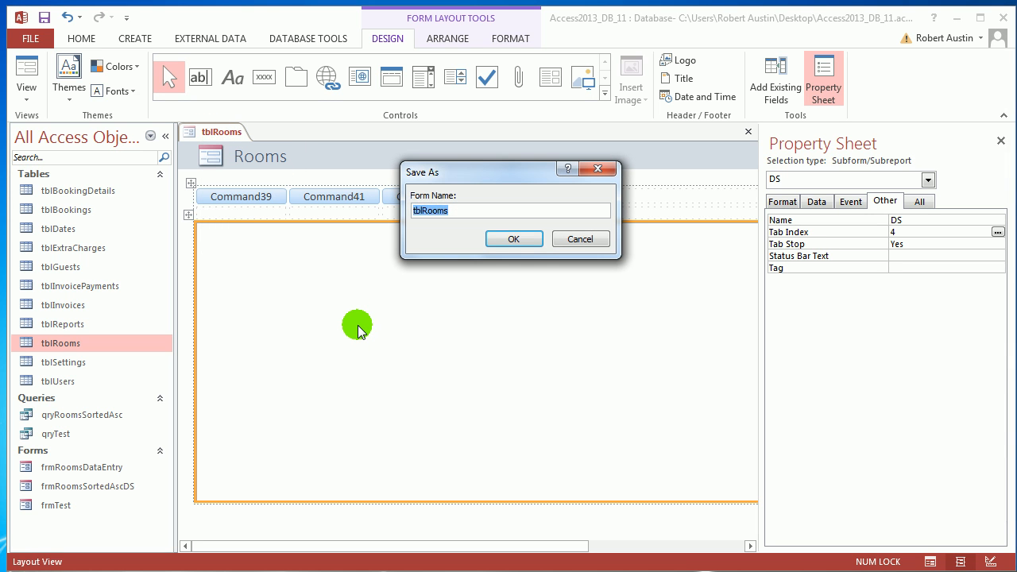
pyautogui.write('frmRooms')
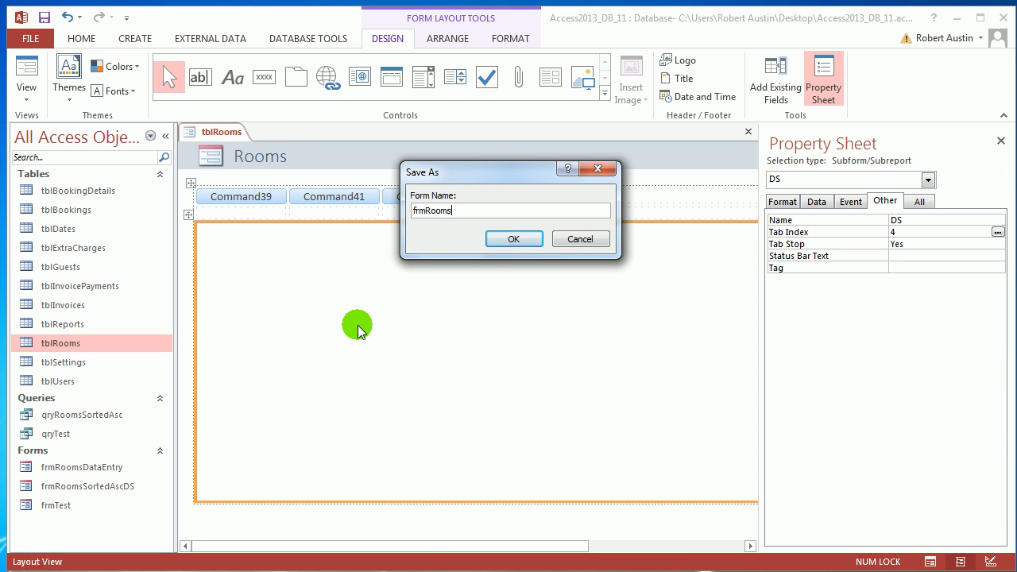
pyautogui.click(515, 238)
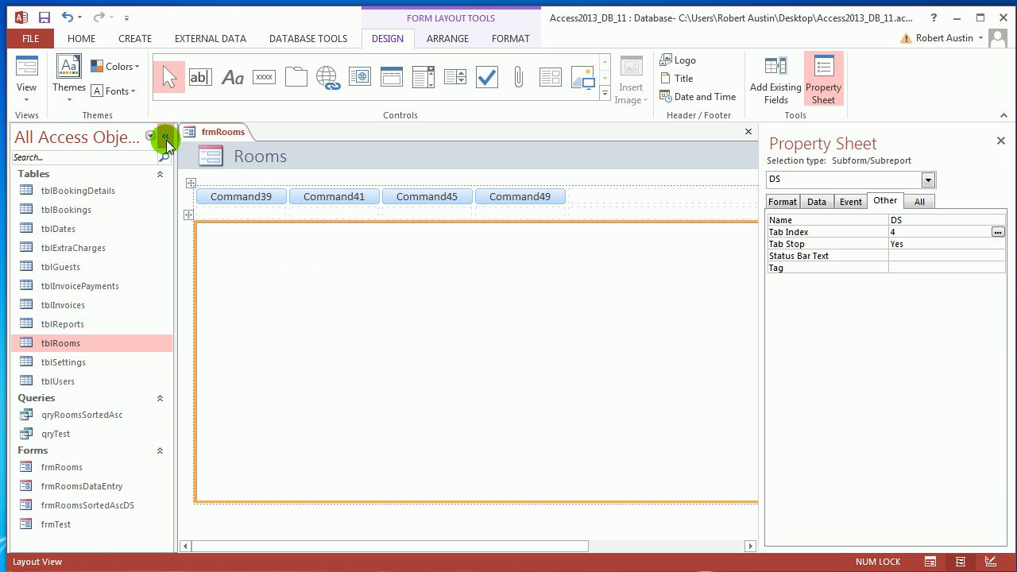
pyautogui.click(167, 136)
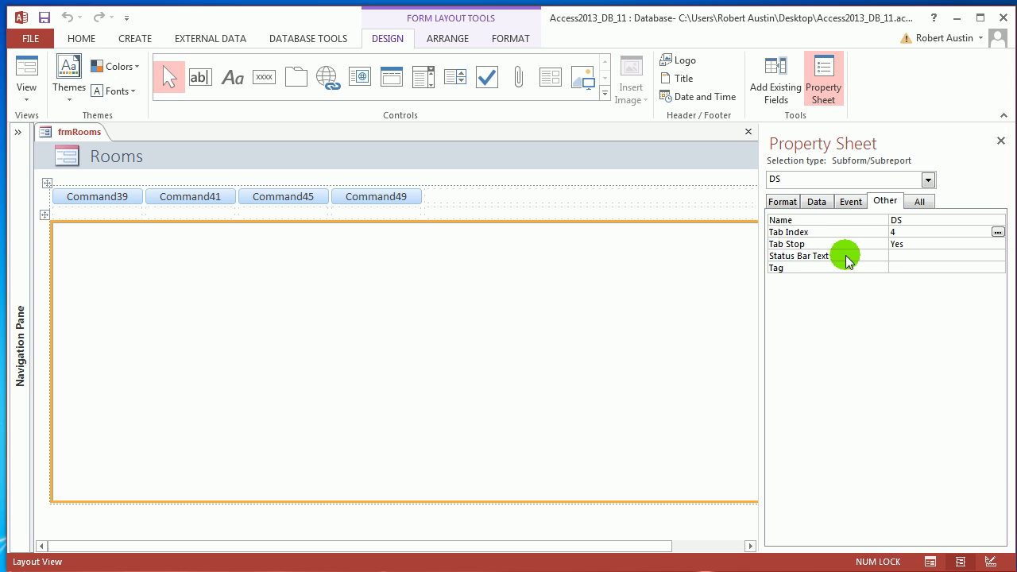
# - Set the subform's Source Object to Form.frmRoomsSortedAscDS on the Data properties
pyautogui.click(817, 200)
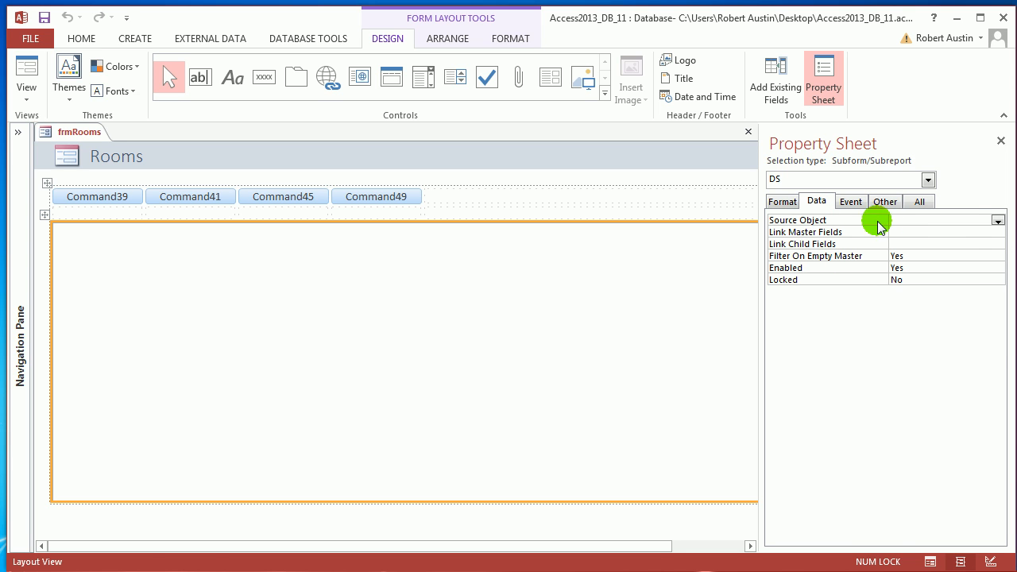
pyautogui.click(998, 221)
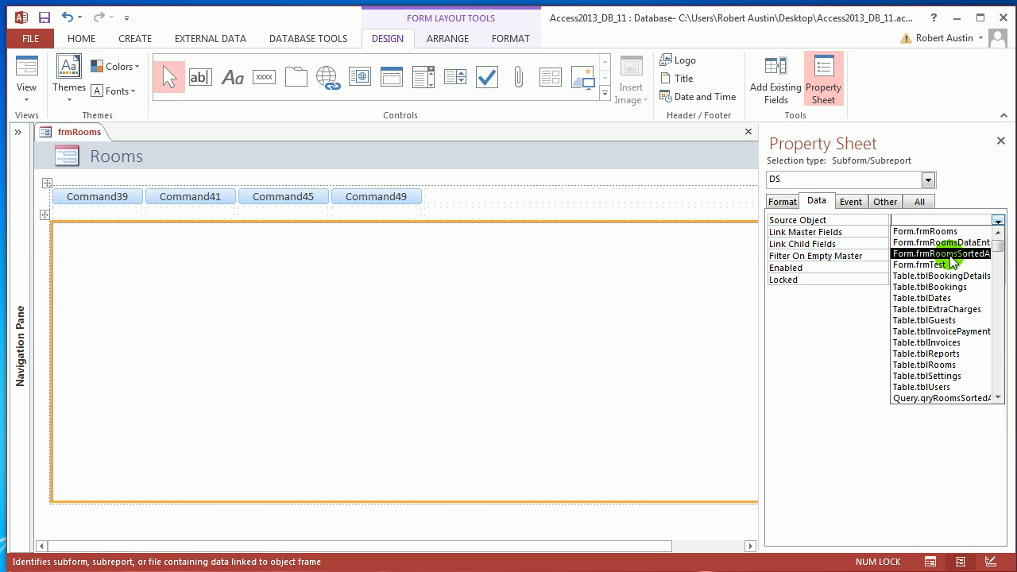
pyautogui.click(938, 254)
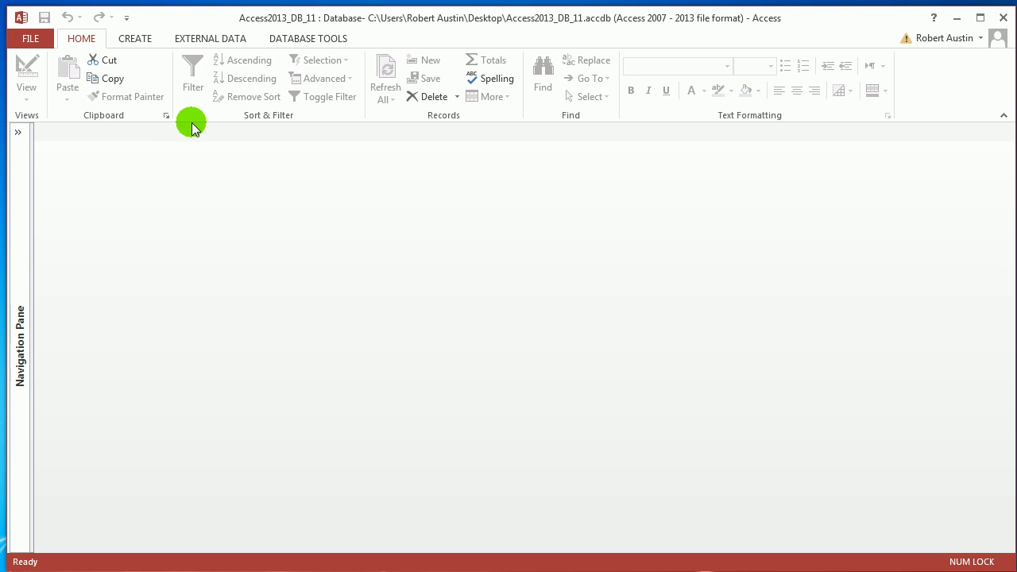
# - Create a vertical-tabs-left navigation form and save it as frmMain, hiding the field list
pyautogui.click(135, 39)
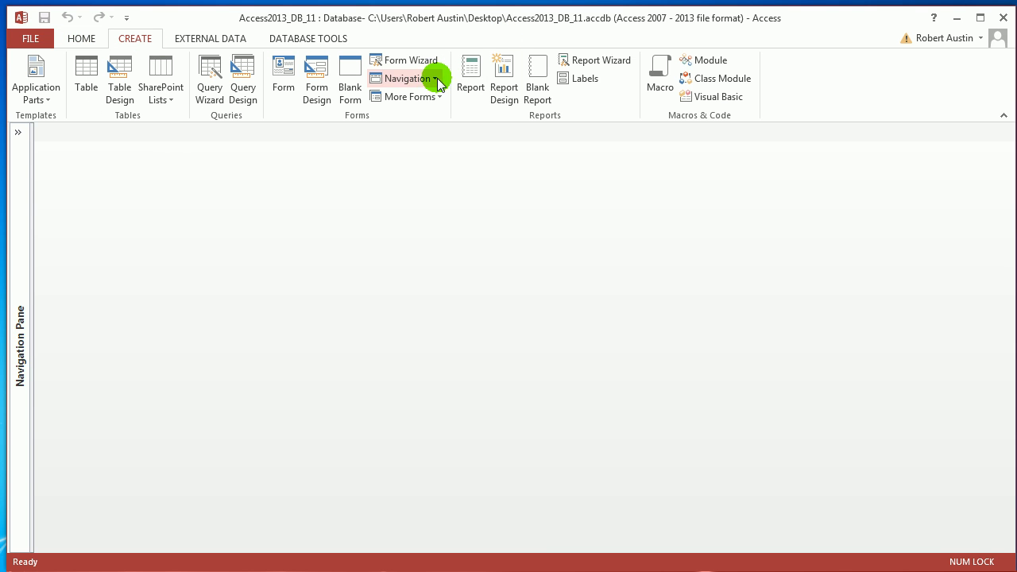
pyautogui.click(407, 78)
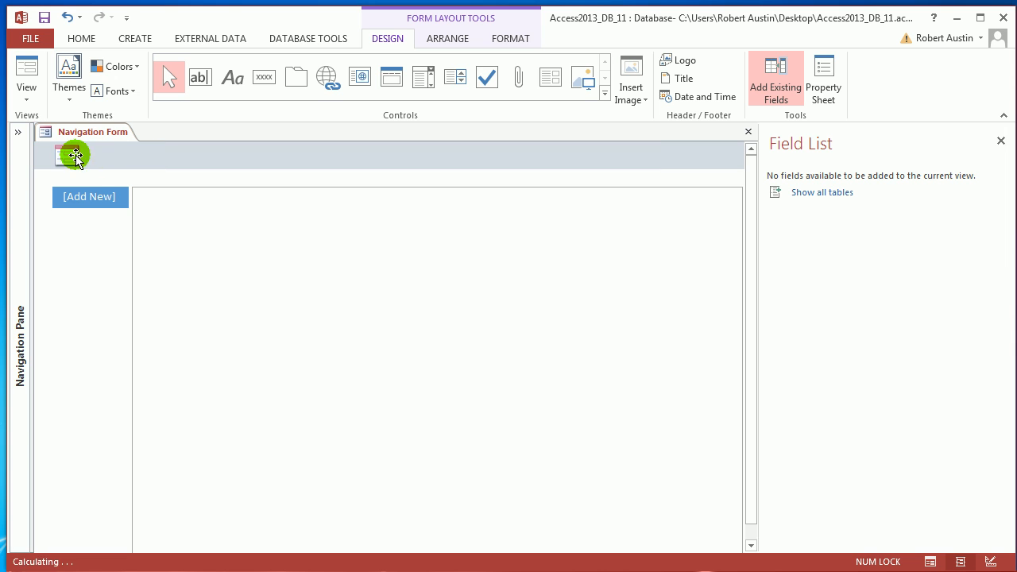
pyautogui.rightClick(92, 130)
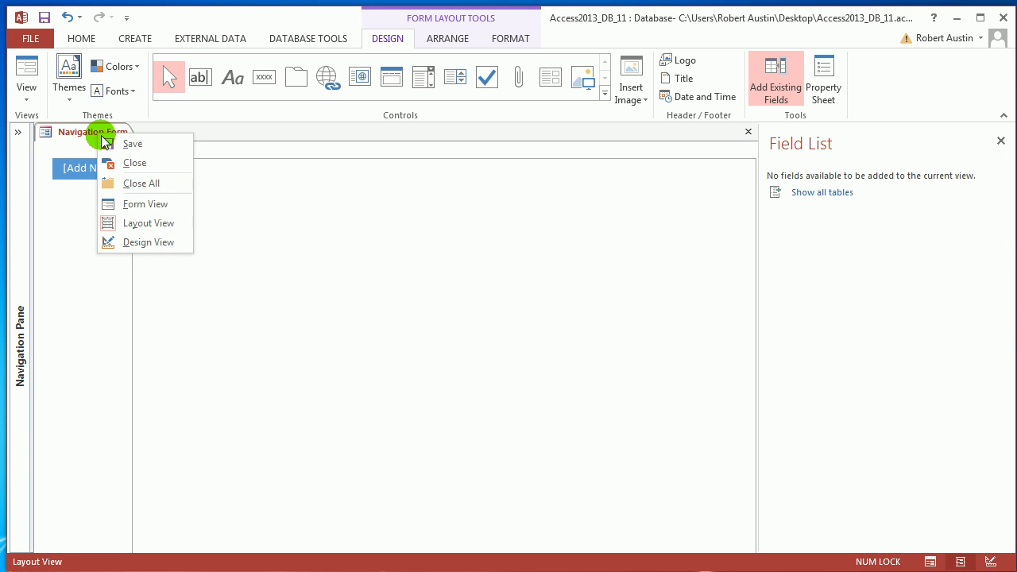
pyautogui.click(132, 143)
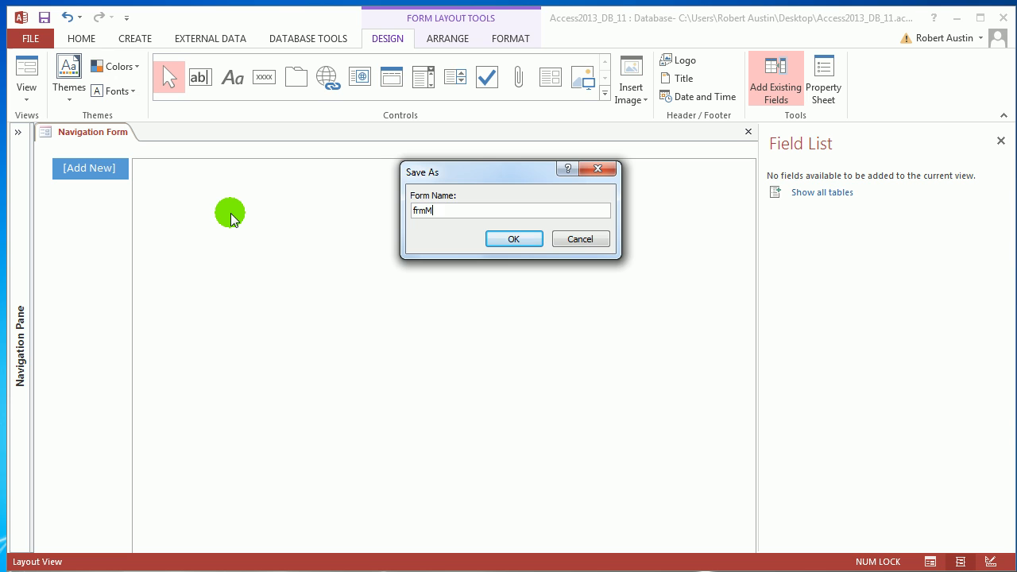
pyautogui.click(515, 239)
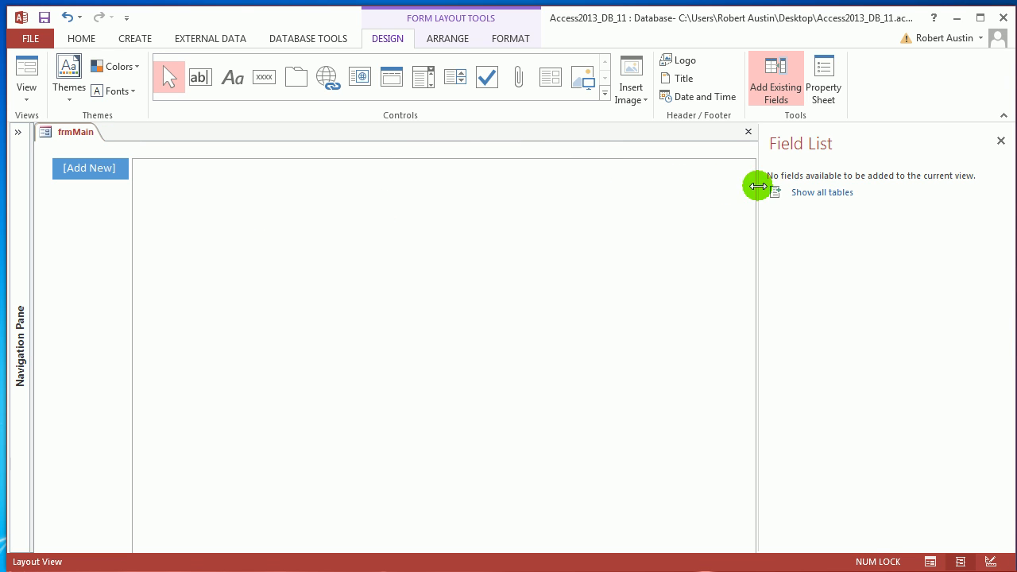
pyautogui.click(825, 77)
pyautogui.write('Main')
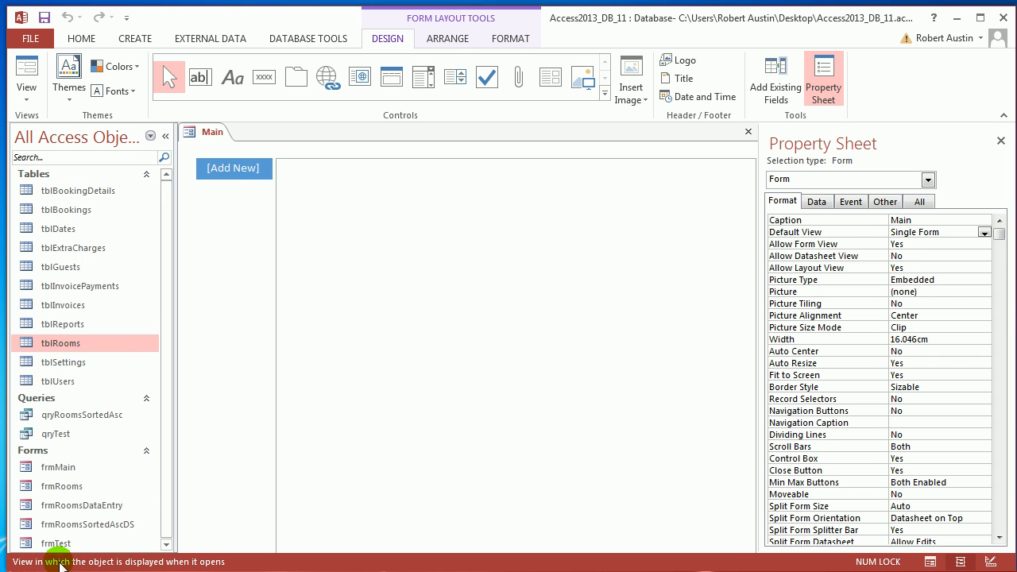
# - Place frmRooms as the first navigation tab named Rooms and view the running form
pyautogui.click(60, 487)
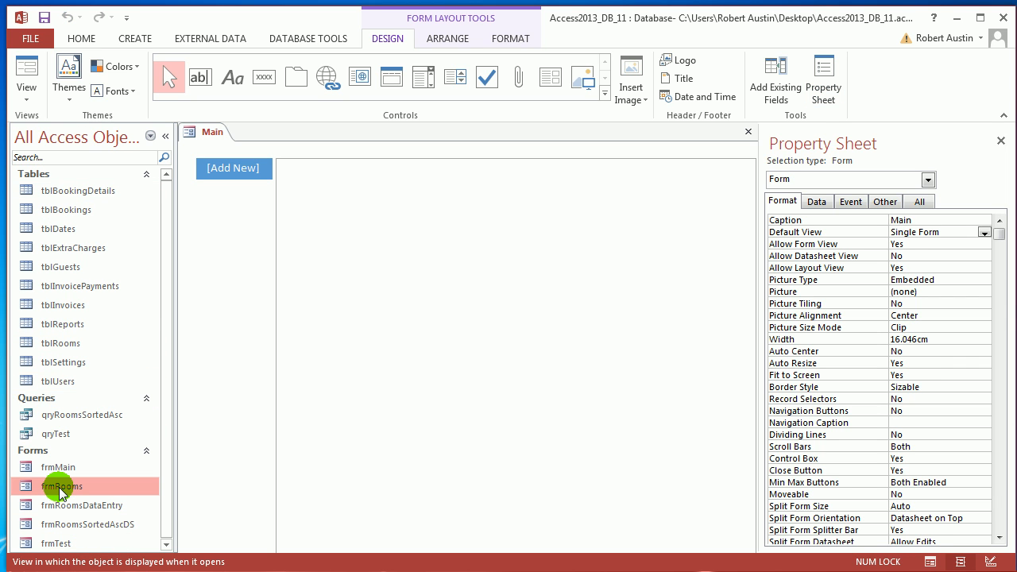
pyautogui.click(232, 169)
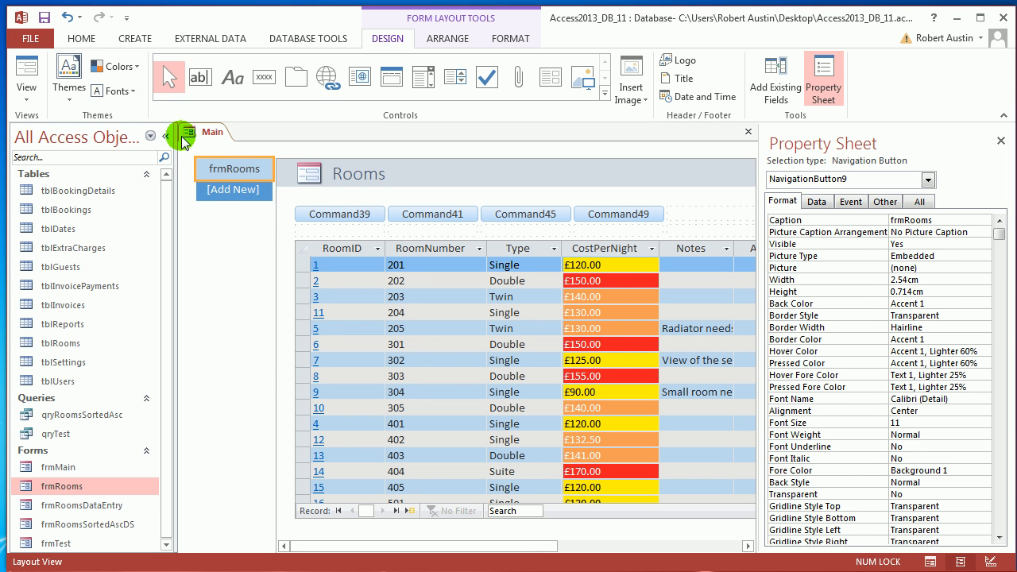
pyautogui.click(181, 132)
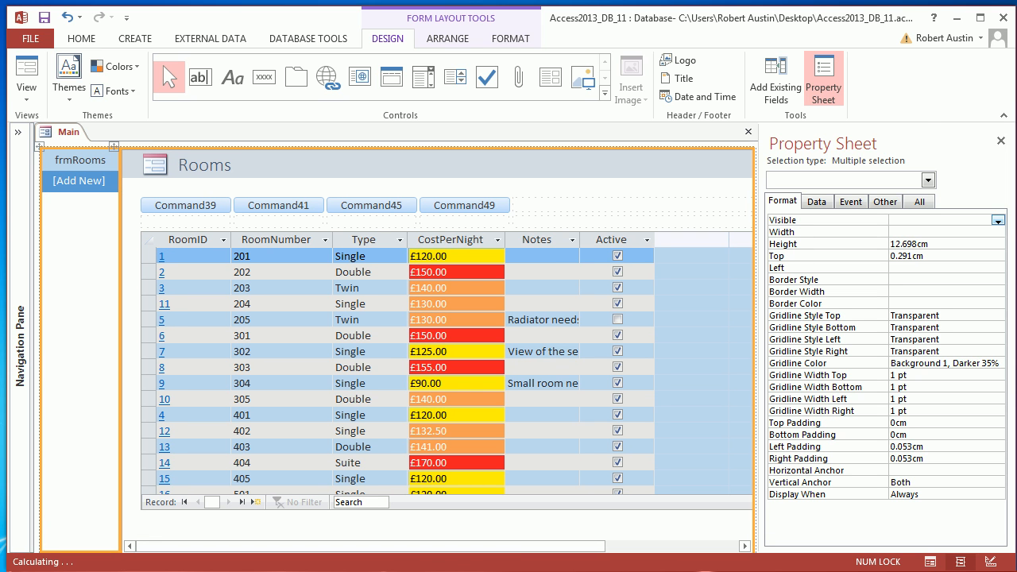
pyautogui.click(80, 159)
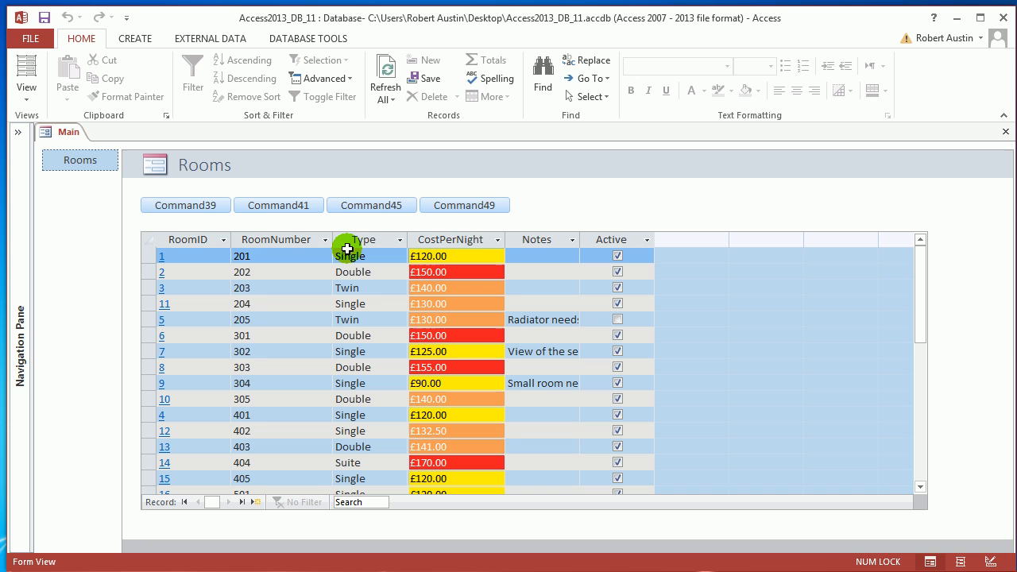
pyautogui.moveTo(103, 164)
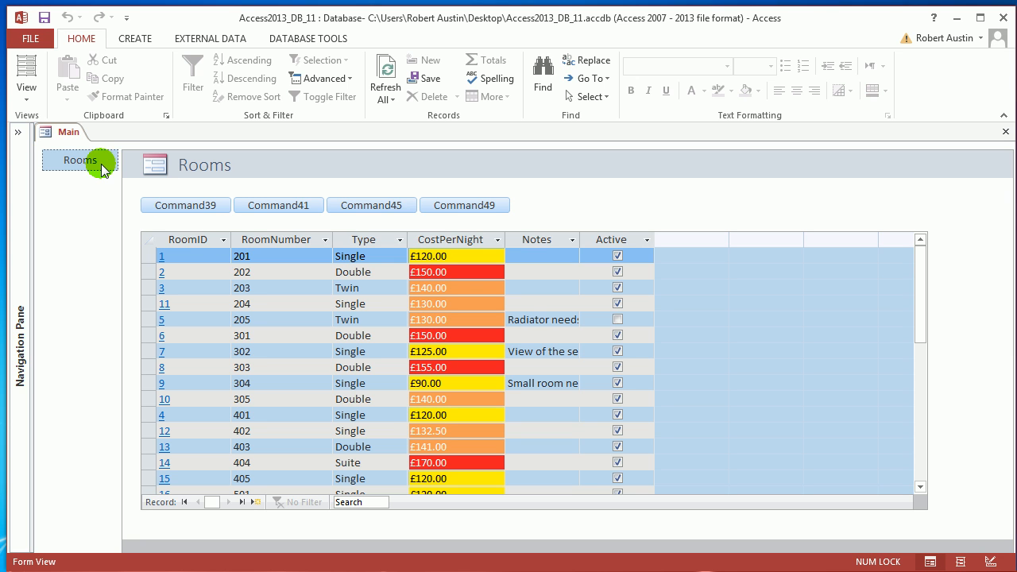
pyautogui.moveTo(165, 308)
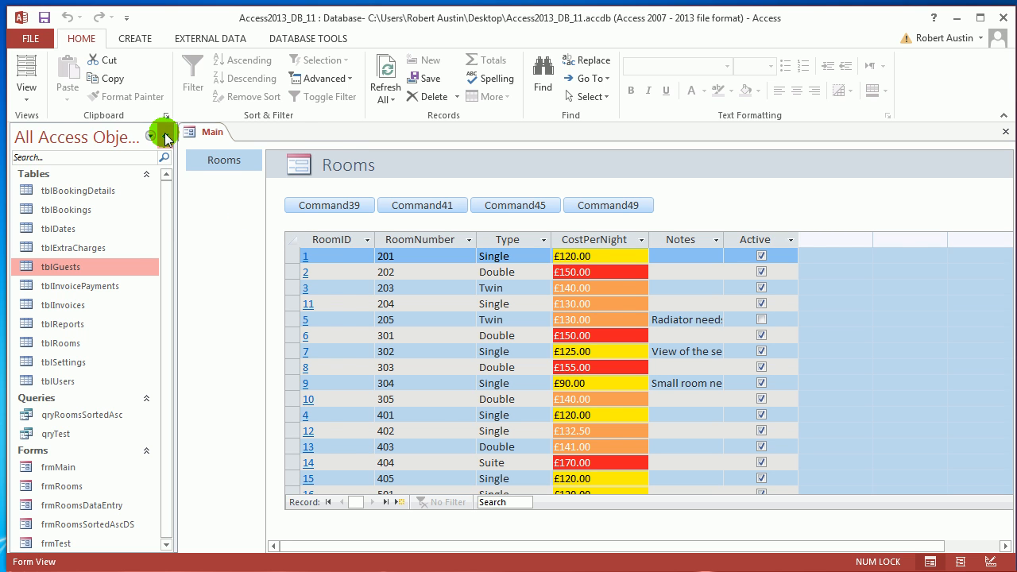
pyautogui.click(159, 136)
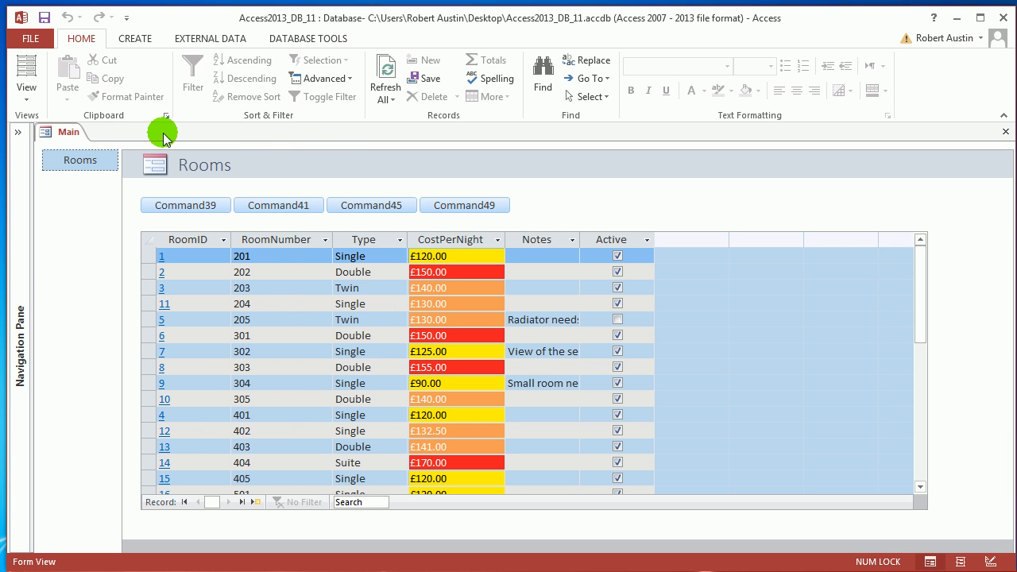
pyautogui.moveTo(191, 255)
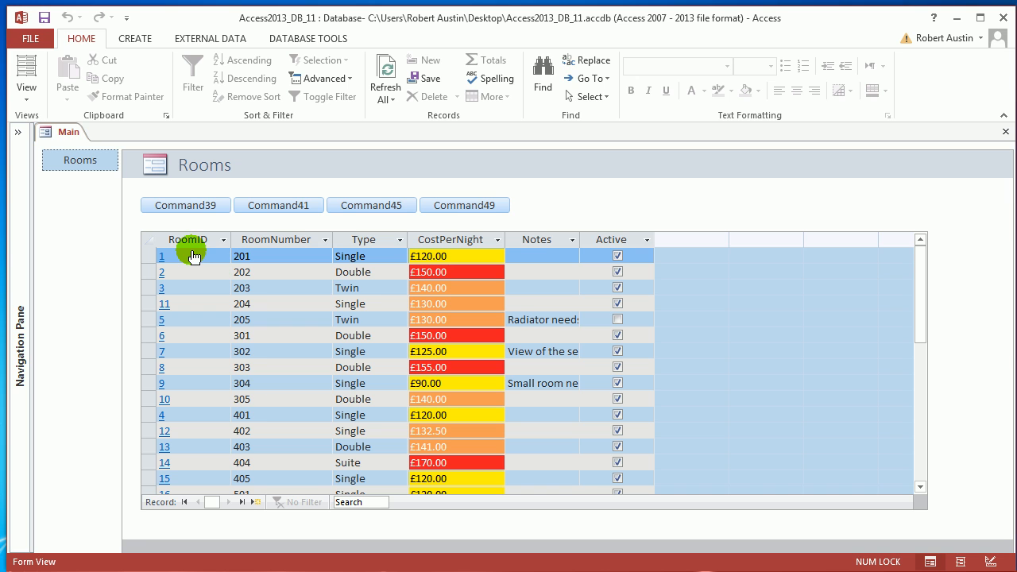
pyautogui.moveTo(181, 205)
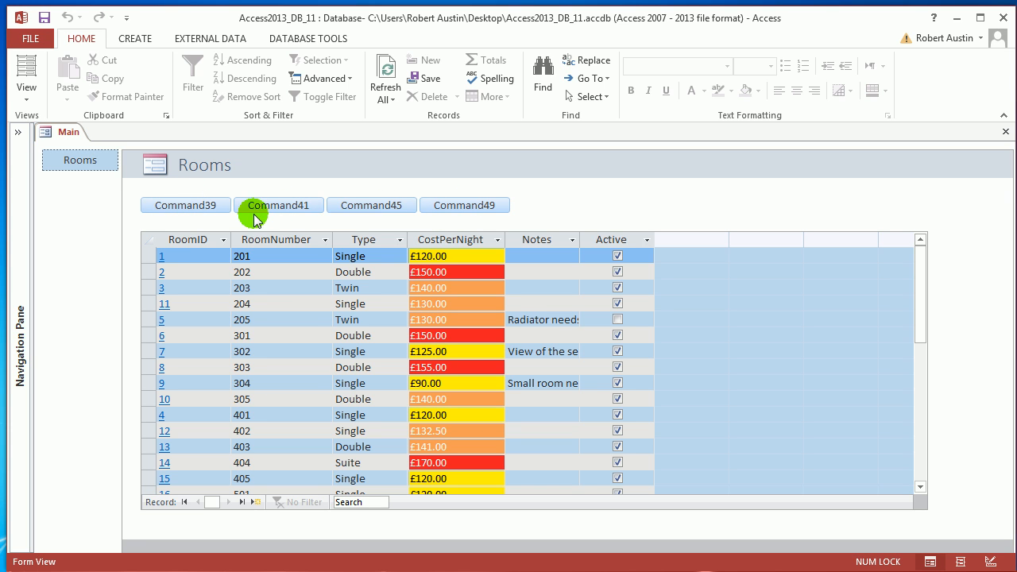
pyautogui.moveTo(592, 214)
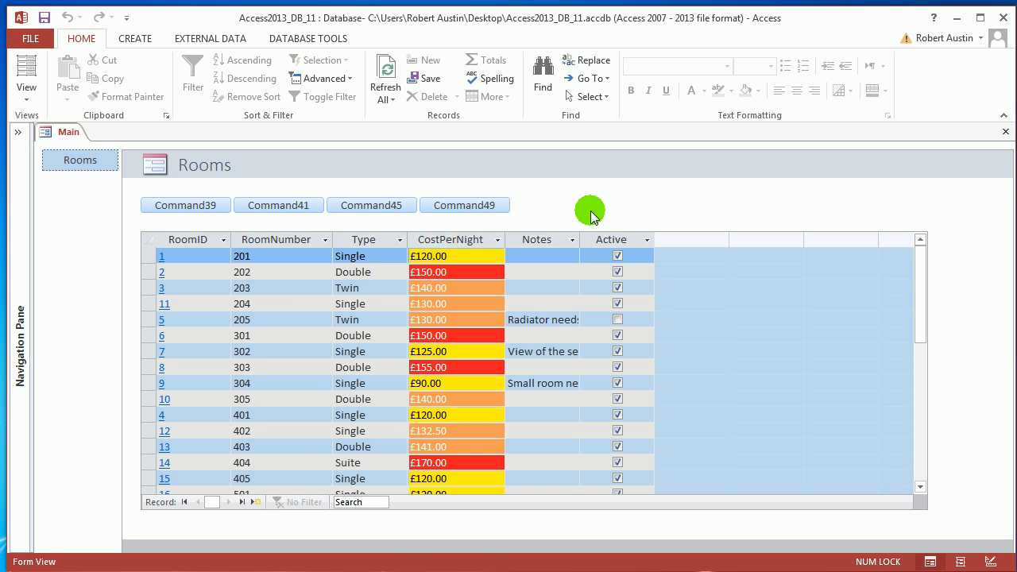